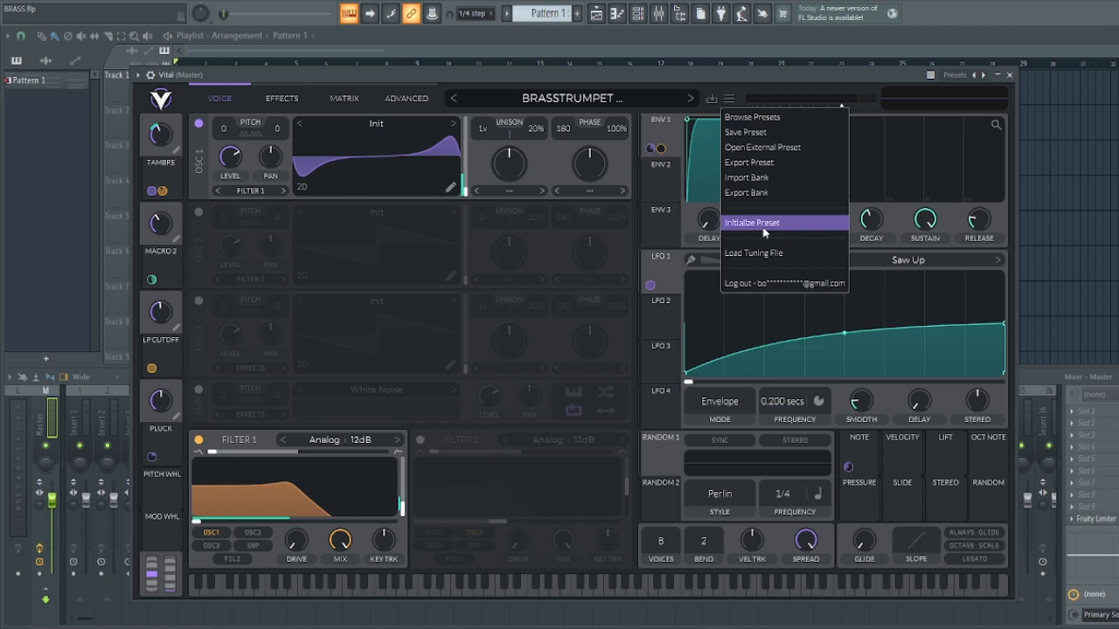
Initialize the patch to the default preset and open Oscillator 1's wavetable editor
{"action": "left_click", "coordinate": [752, 222]}
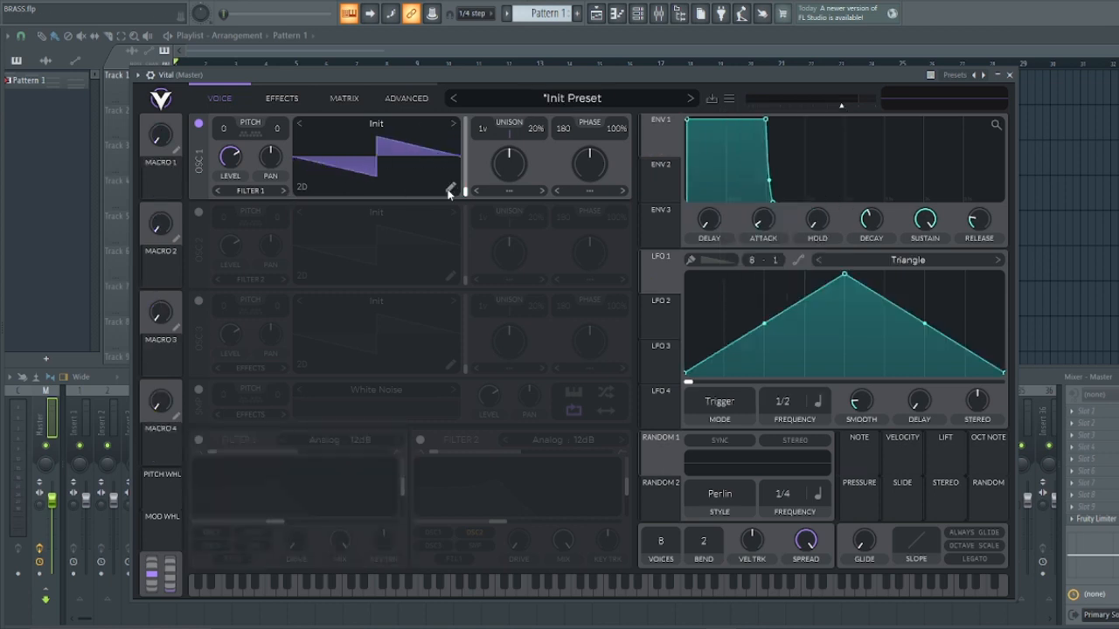
{"action": "left_click", "coordinate": [448, 190]}
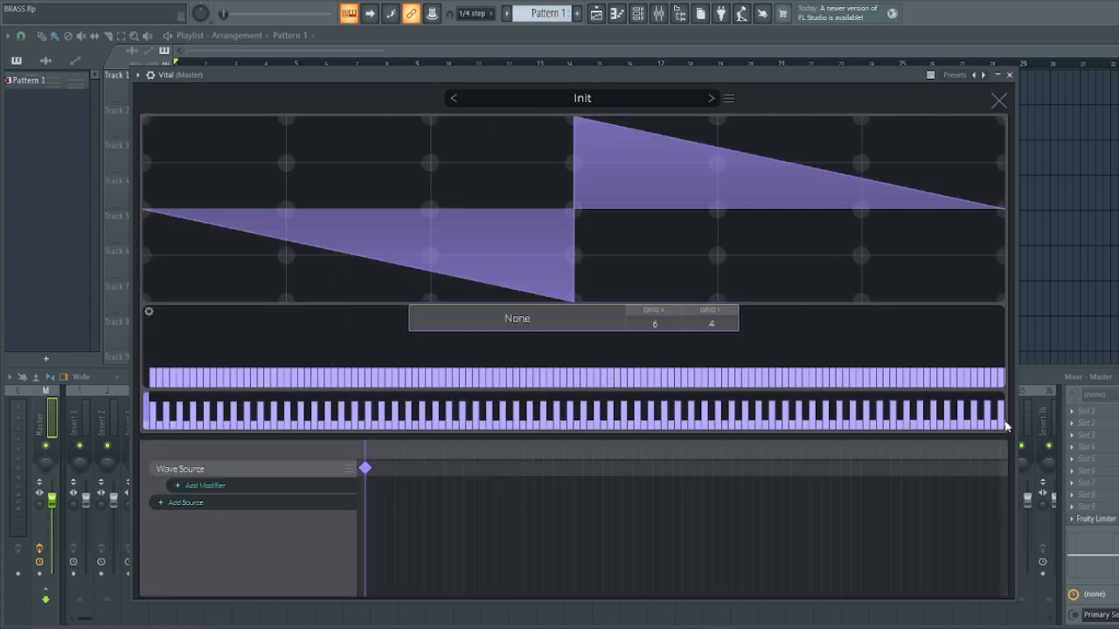
{"action": "mouse_move", "coordinate": [276, 392]}
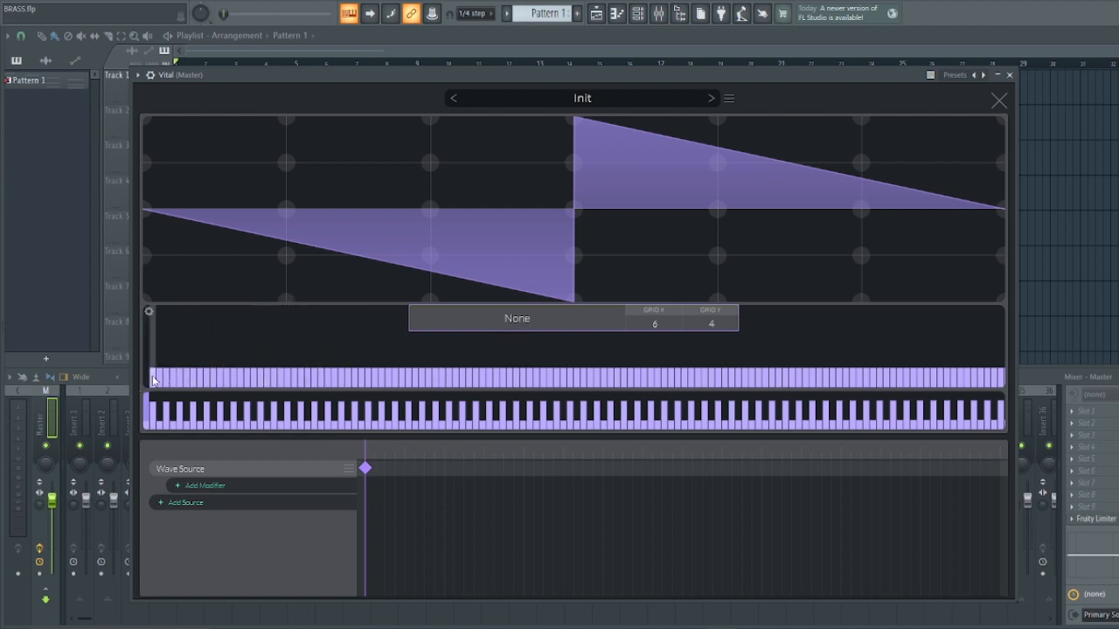
Clear every harmonic above the fundamental, then add a Wave Warp modifier with a keyframe
{"action": "right_click", "coordinate": [153, 380]}
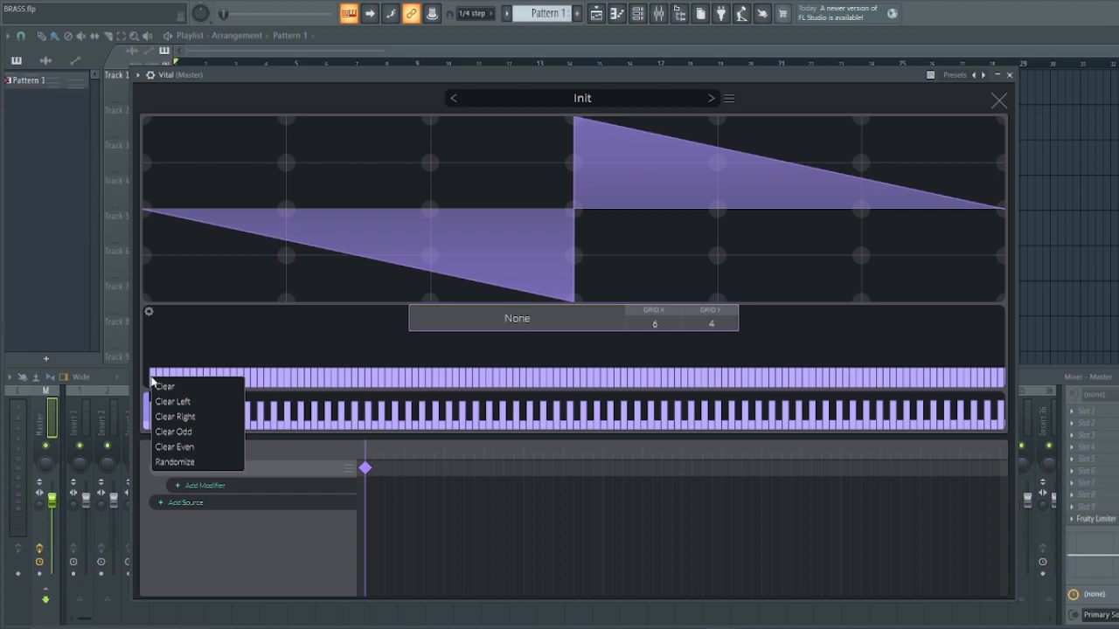
{"action": "mouse_move", "coordinate": [196, 417]}
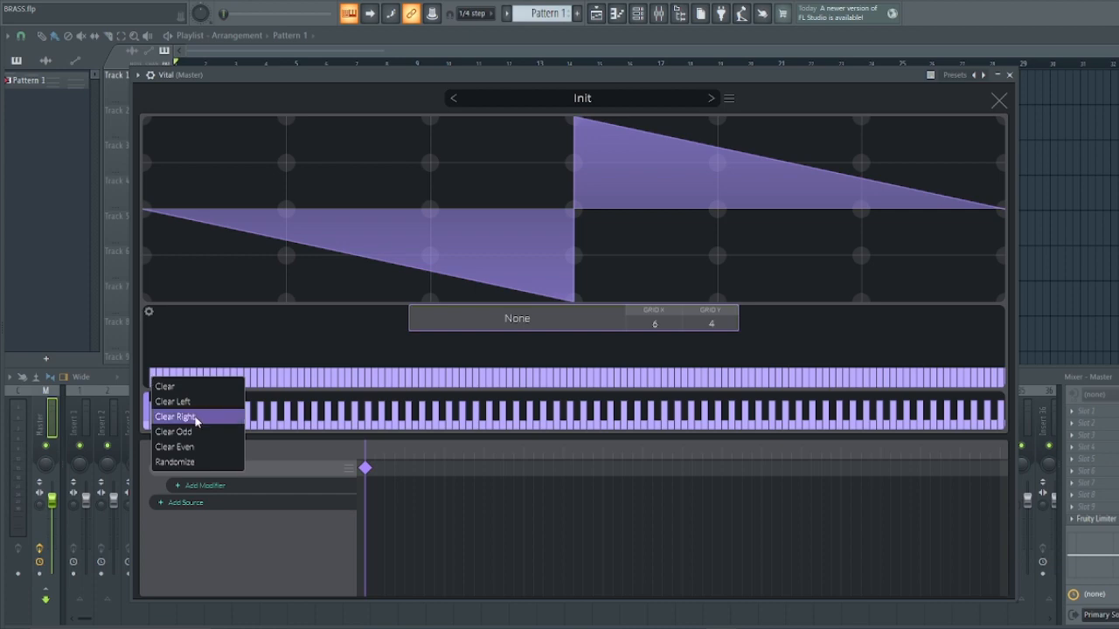
{"action": "left_click", "coordinate": [175, 416]}
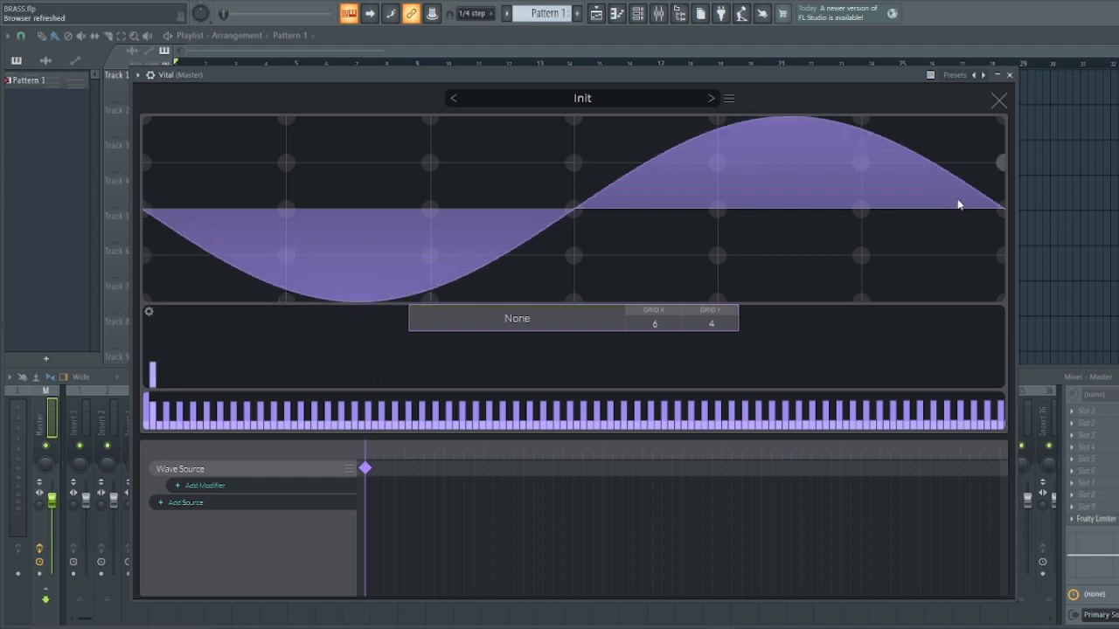
{"action": "mouse_move", "coordinate": [225, 404]}
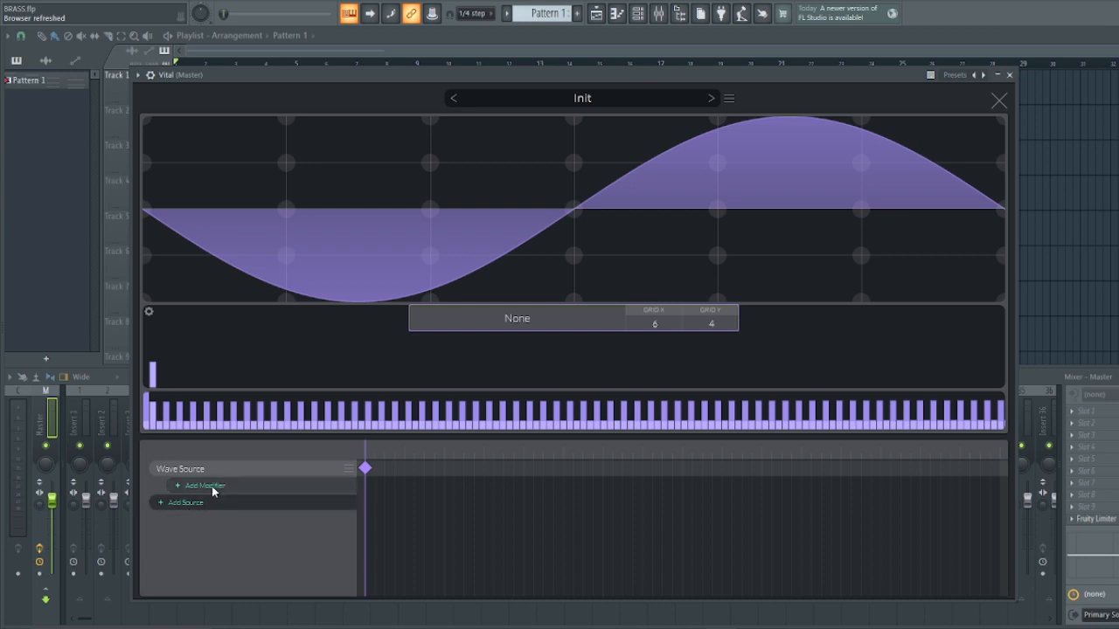
{"action": "left_click", "coordinate": [204, 486]}
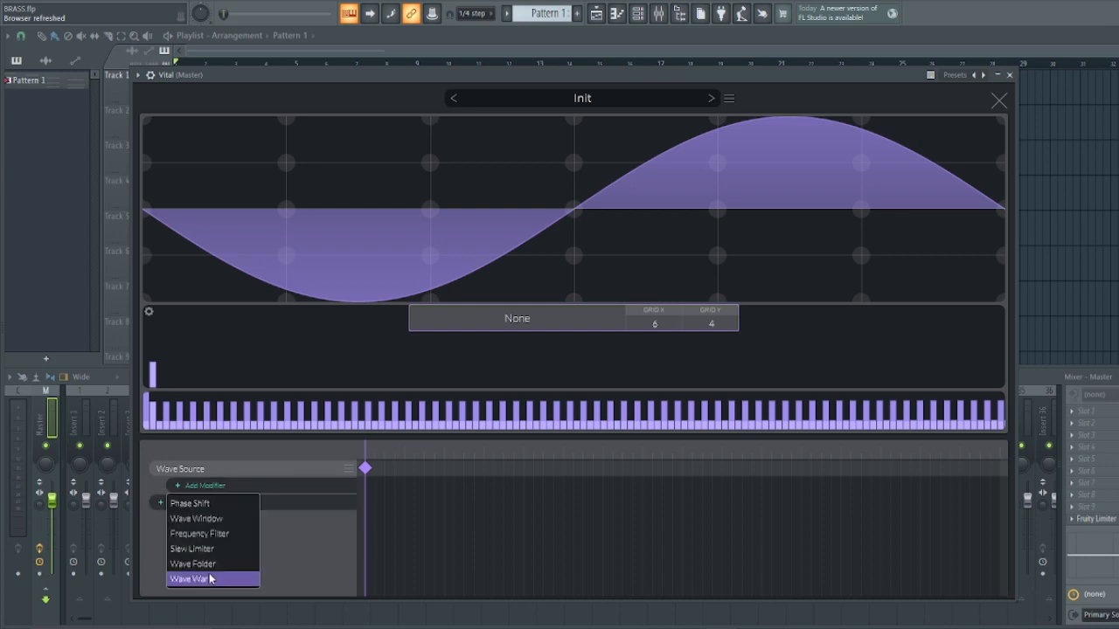
{"action": "left_click", "coordinate": [191, 579]}
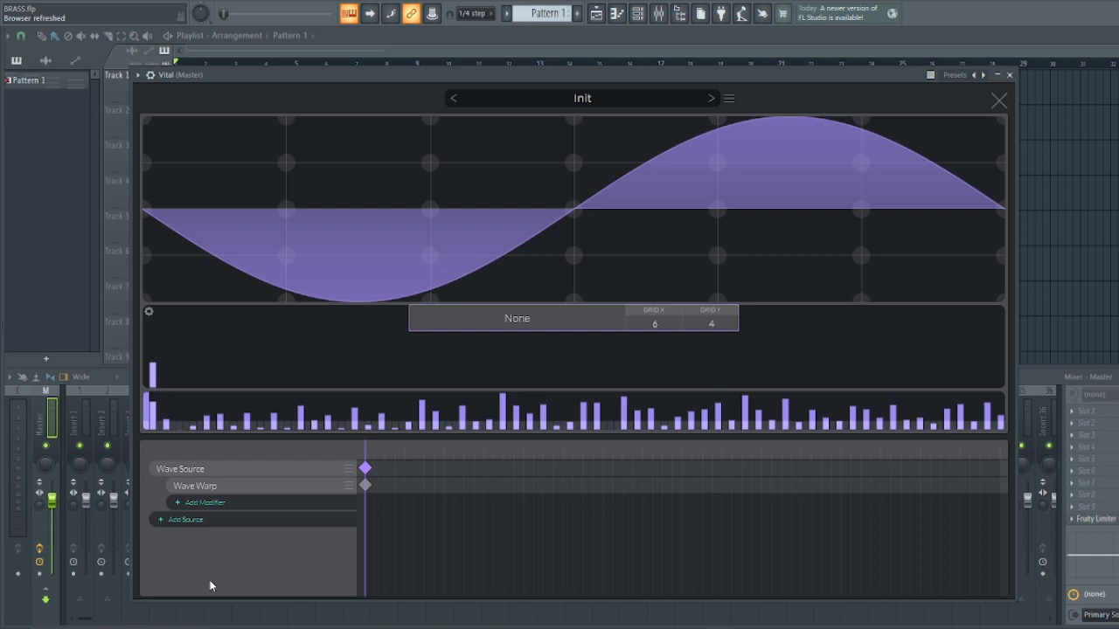
{"action": "mouse_move", "coordinate": [395, 495]}
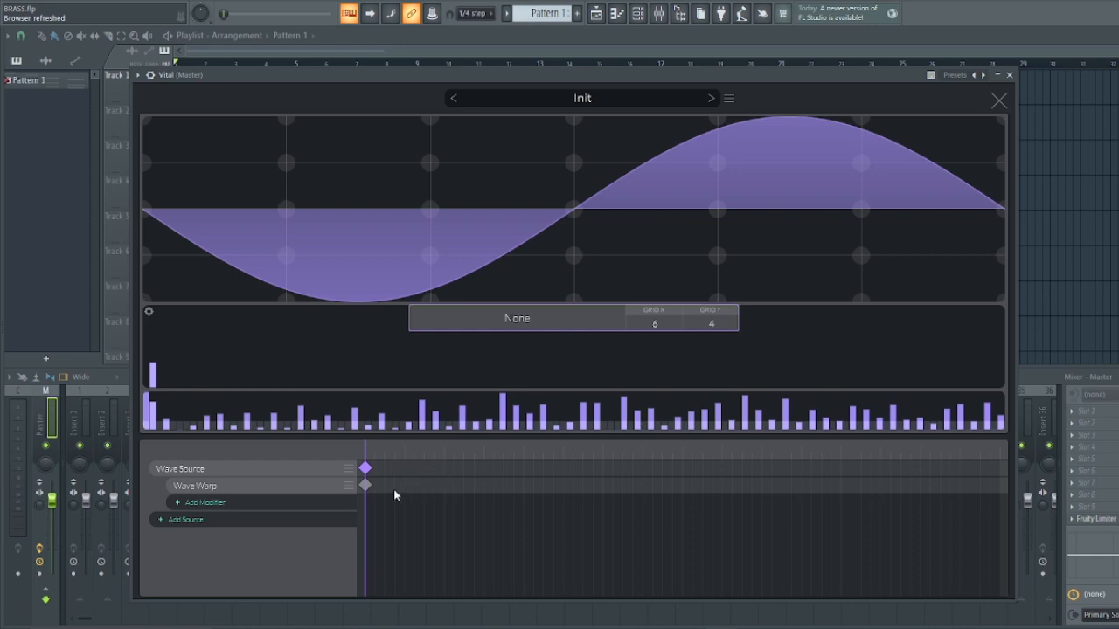
{"action": "mouse_move", "coordinate": [371, 490]}
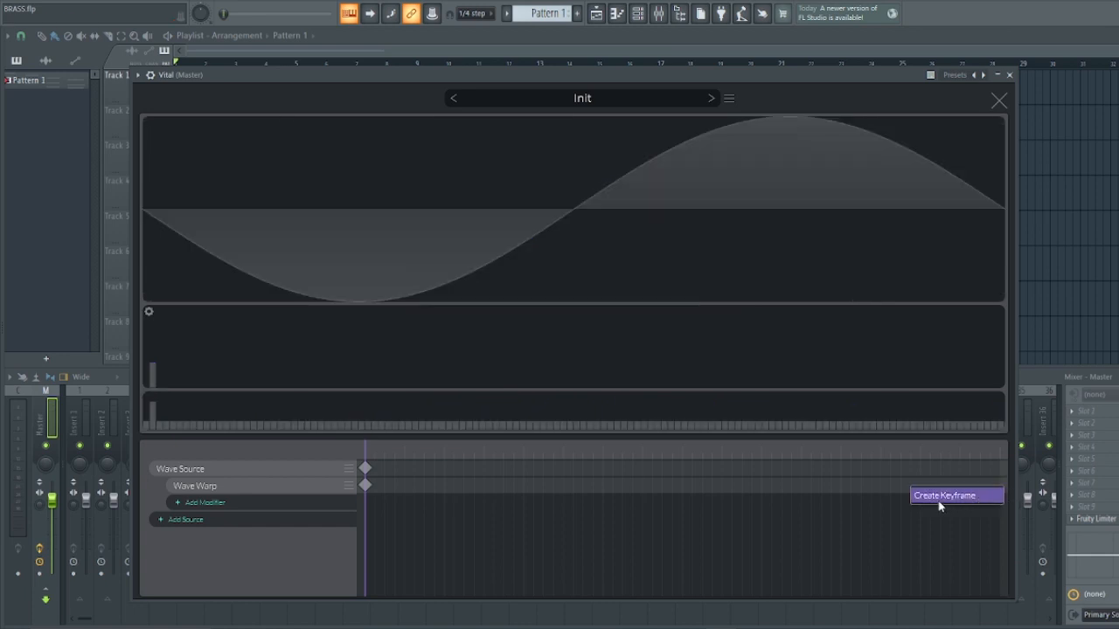
{"action": "left_click", "coordinate": [944, 496]}
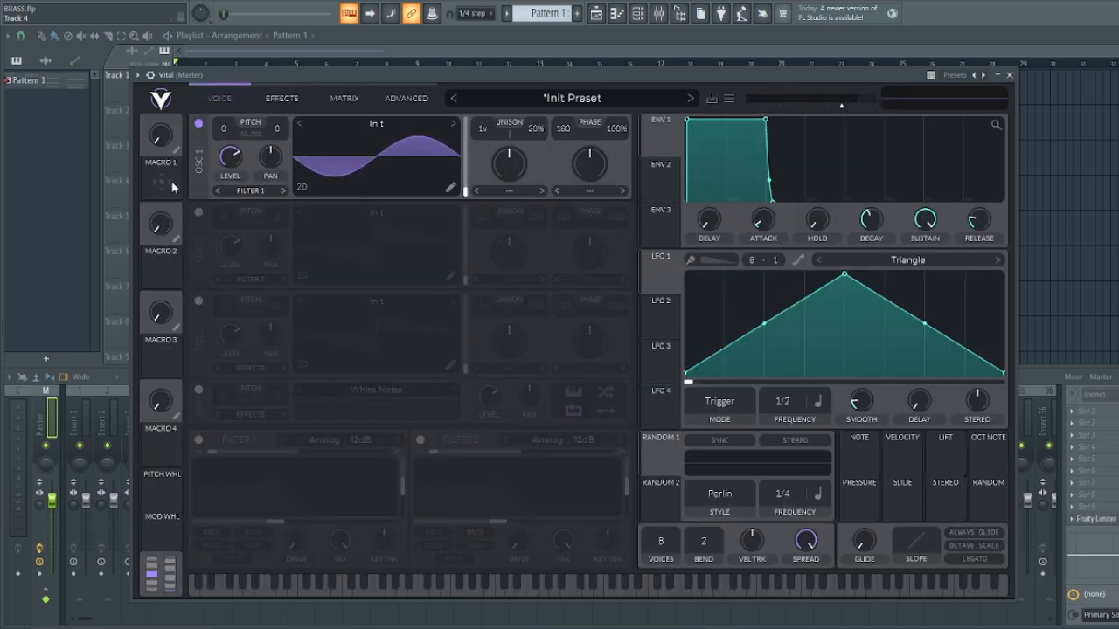
Rename Macro 1 to TIMBRE and briefly drag the ENV 1 attack point
{"action": "left_click", "coordinate": [160, 176]}
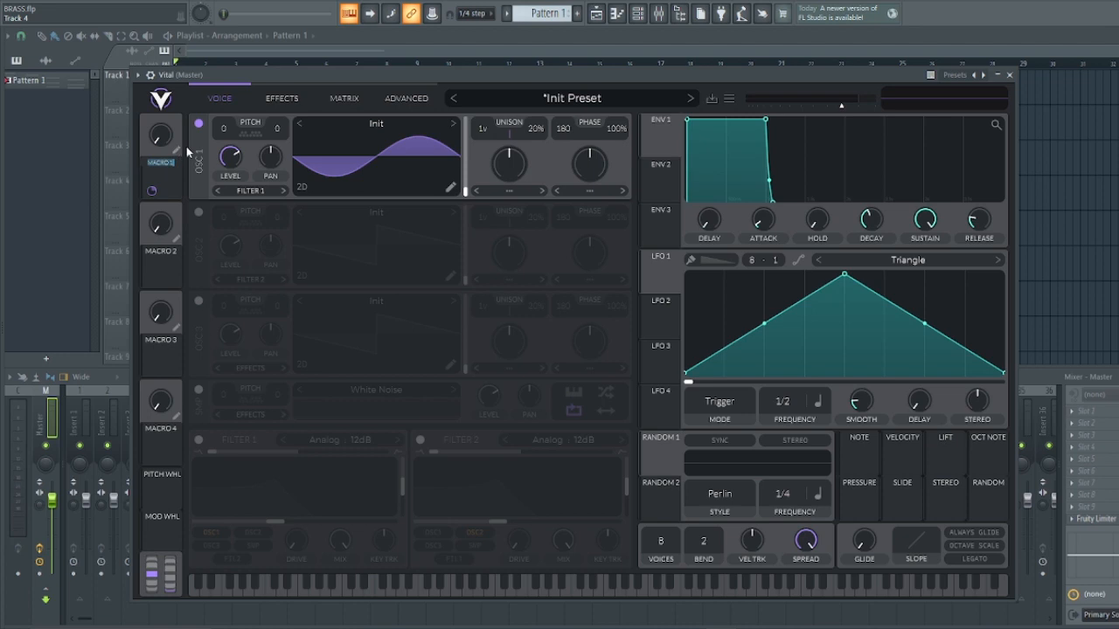
{"action": "double_click", "coordinate": [160, 163]}
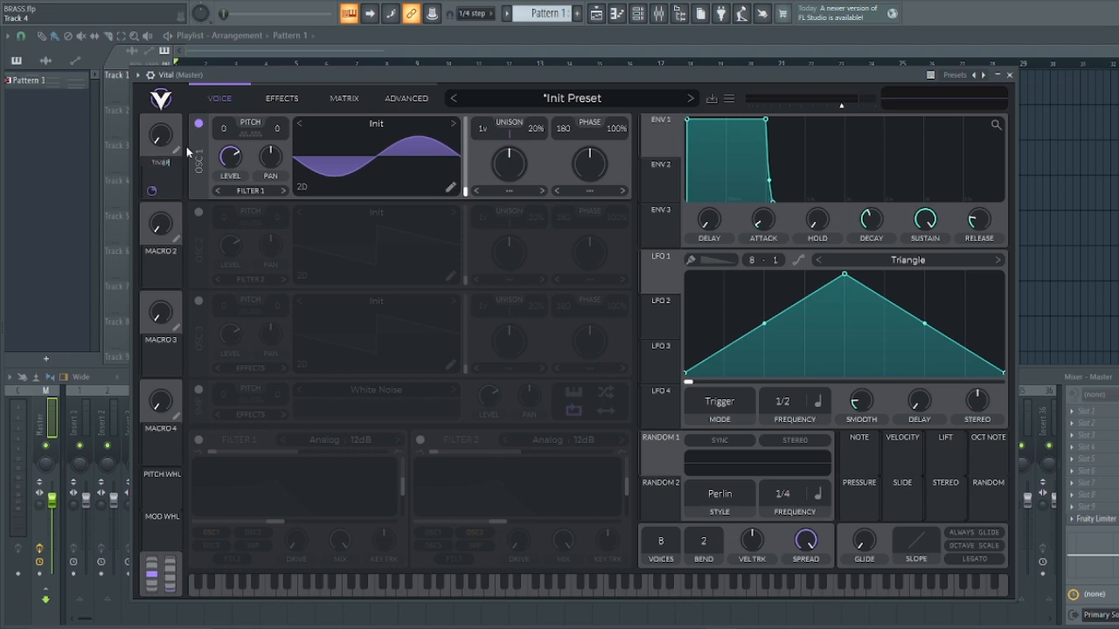
{"action": "mouse_move", "coordinate": [907, 320]}
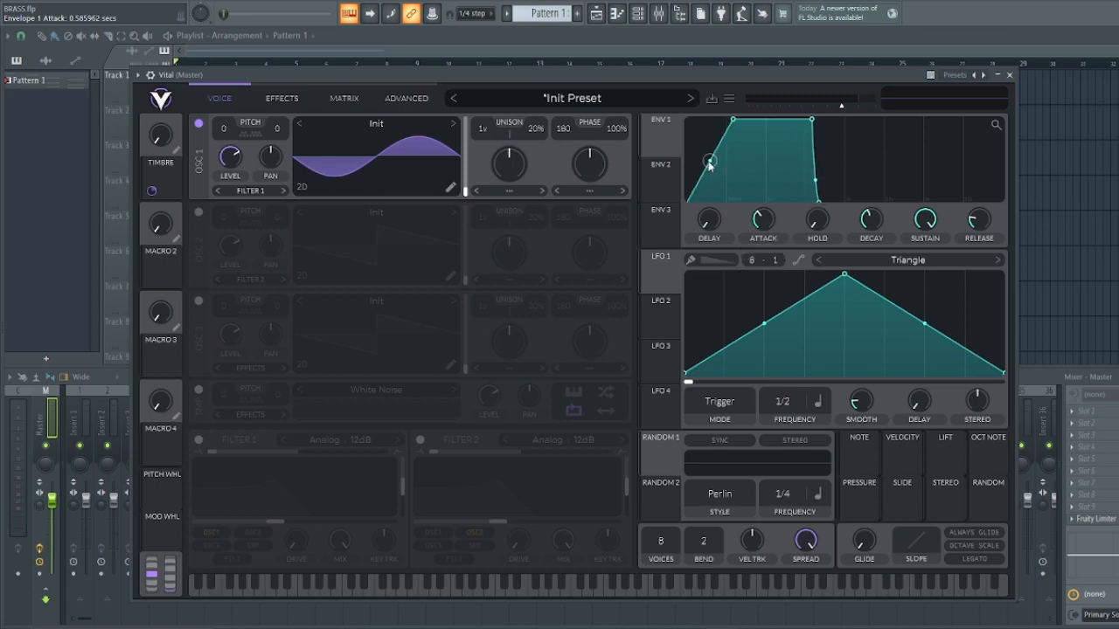
{"action": "left_click_drag", "start_coordinate": [711, 162], "coordinate": [706, 129]}
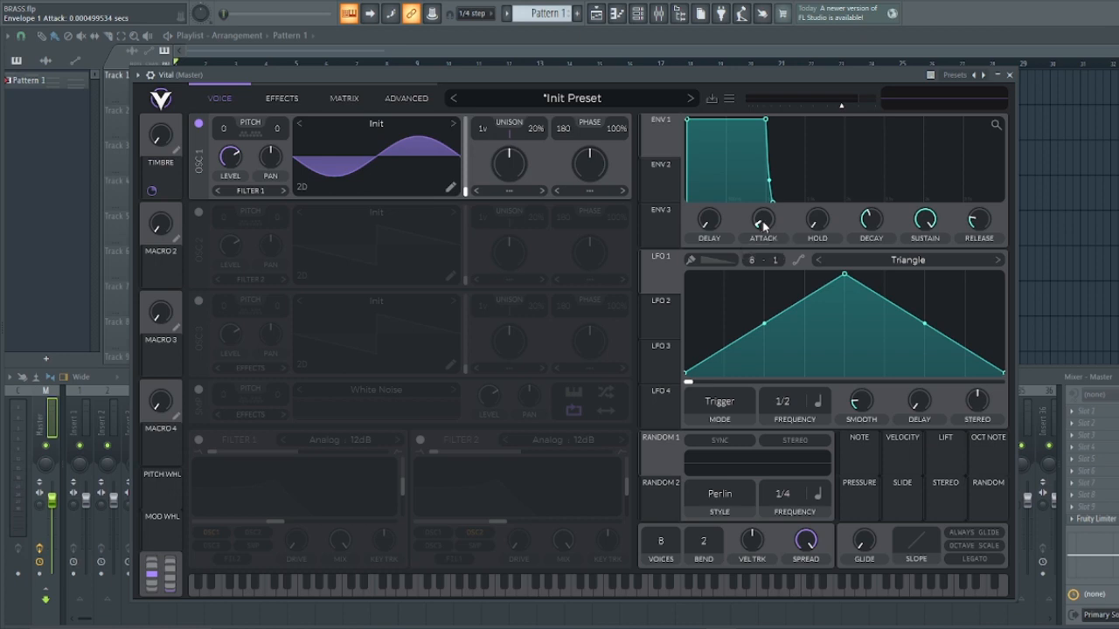
{"action": "mouse_move", "coordinate": [162, 274]}
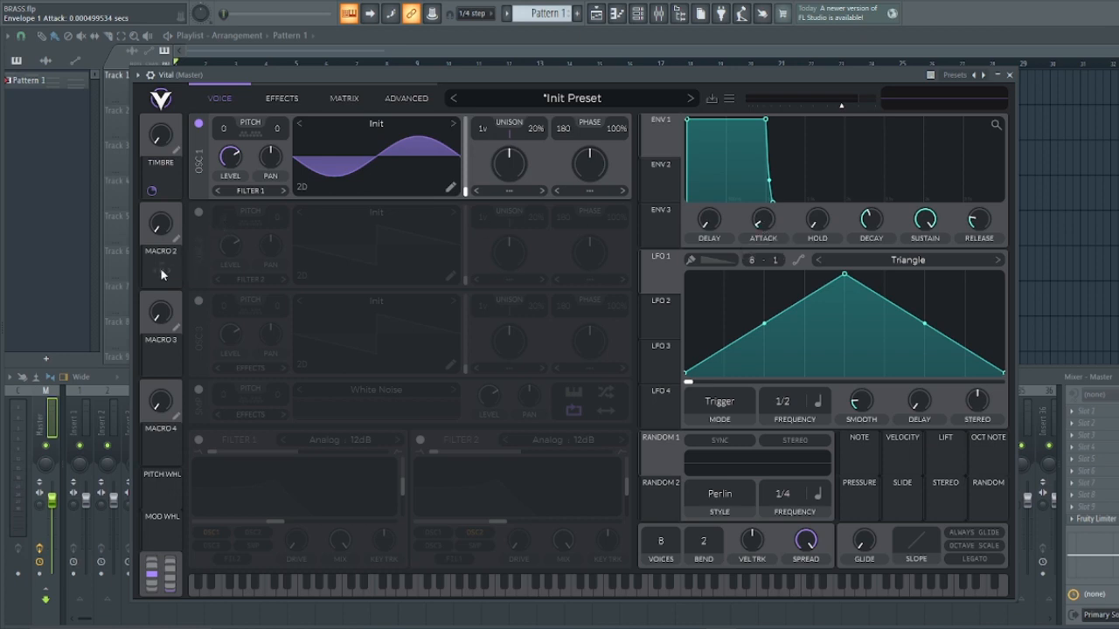
Route Macro 2 to the ENV 1 attack time and adjust its modulation options
{"action": "left_click", "coordinate": [161, 267]}
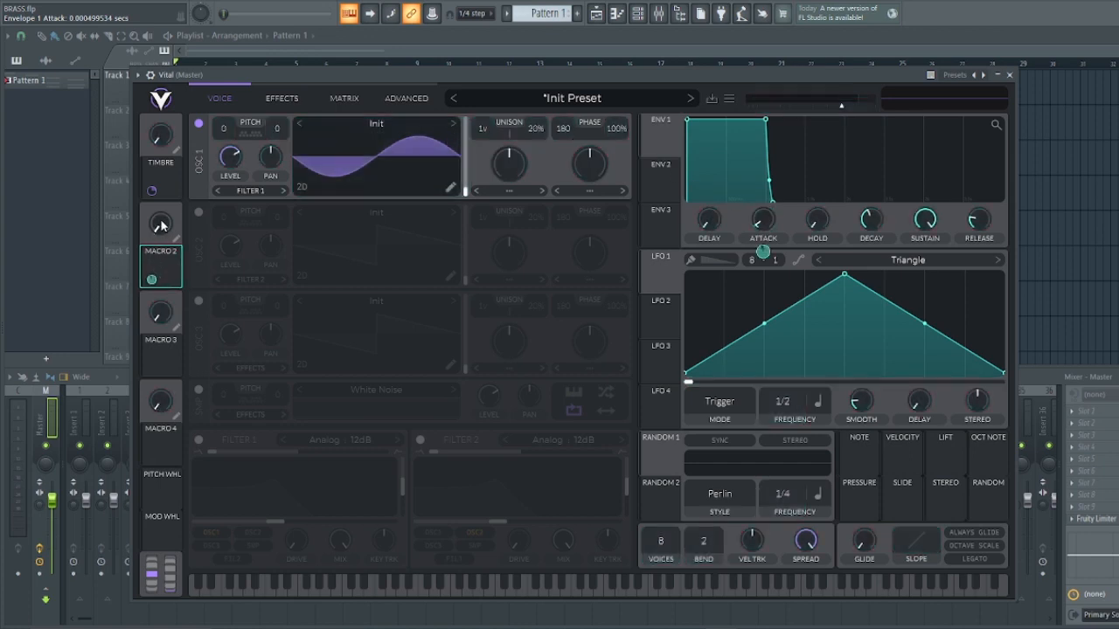
{"action": "right_click", "coordinate": [160, 225]}
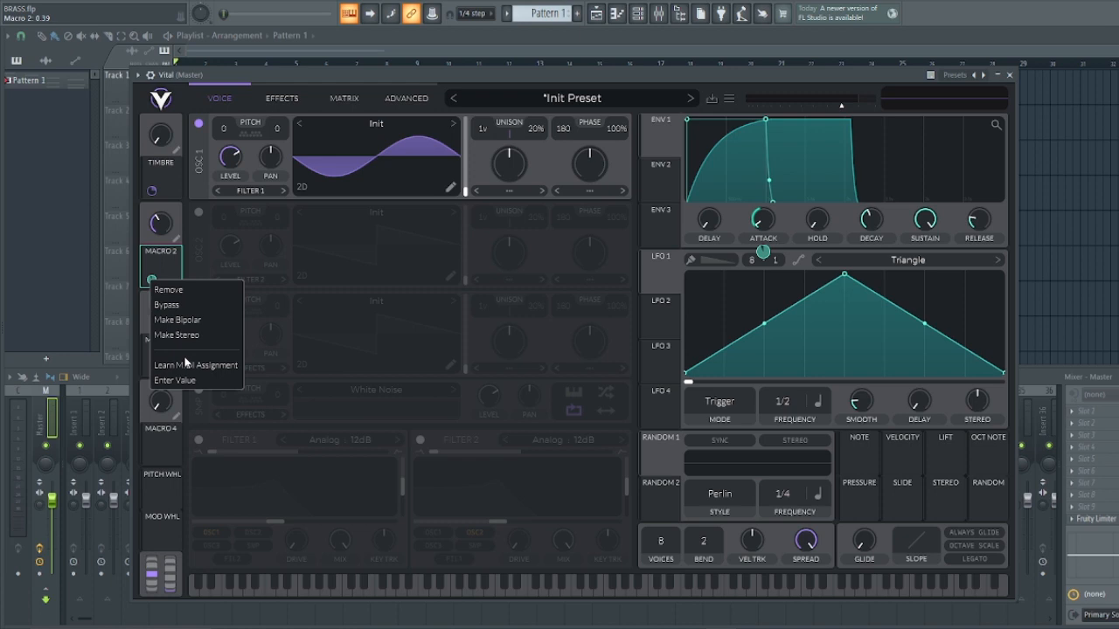
{"action": "left_click", "coordinate": [175, 381]}
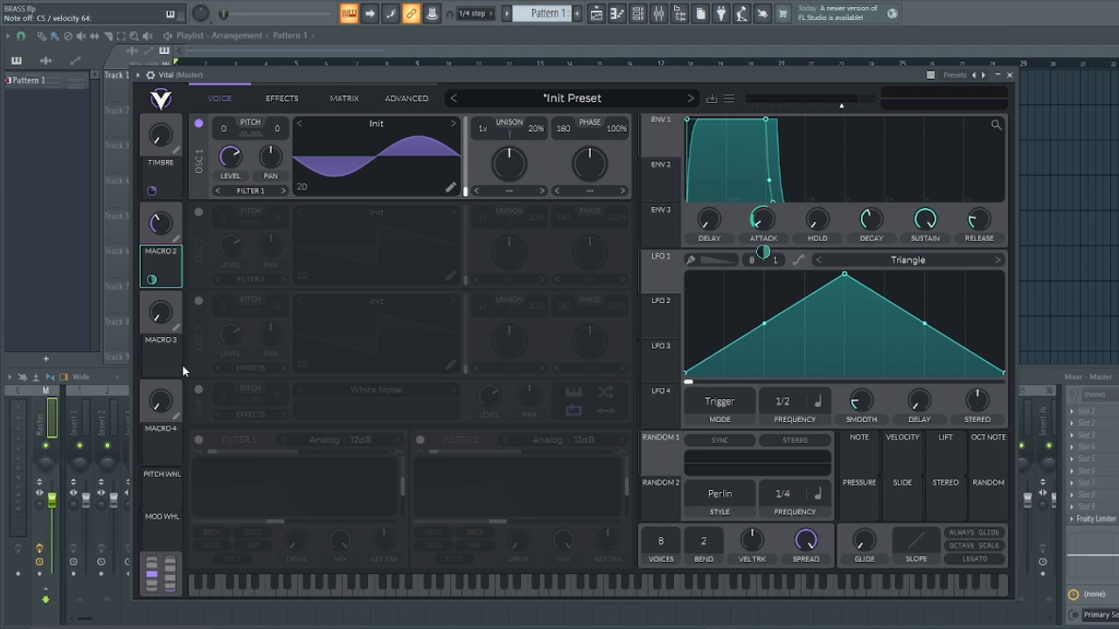
{"action": "mouse_move", "coordinate": [199, 368]}
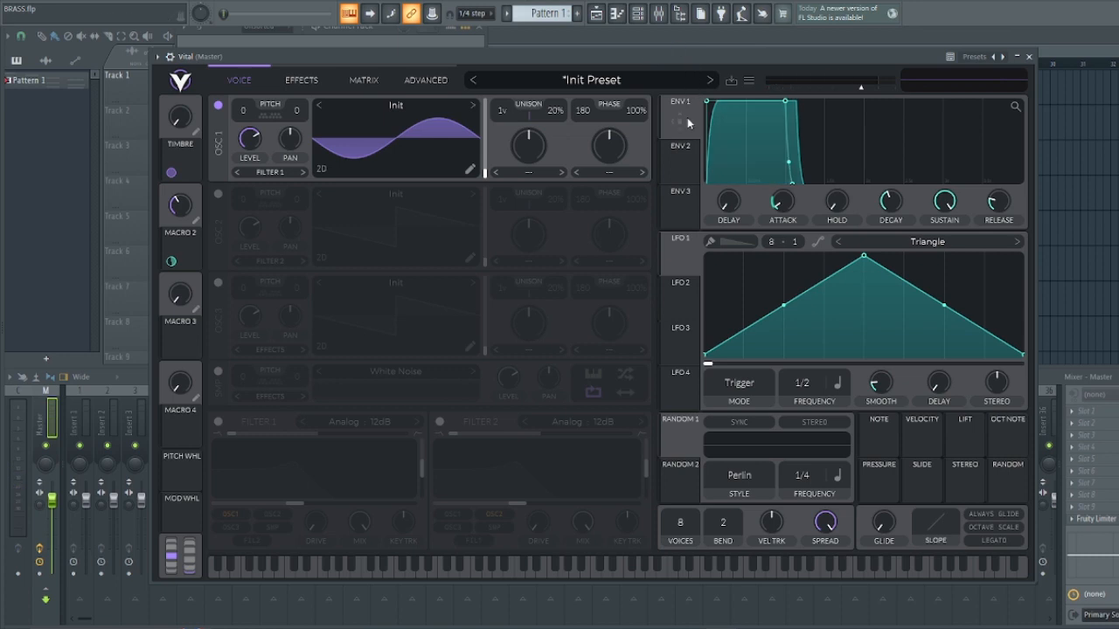
{"action": "mouse_move", "coordinate": [687, 127]}
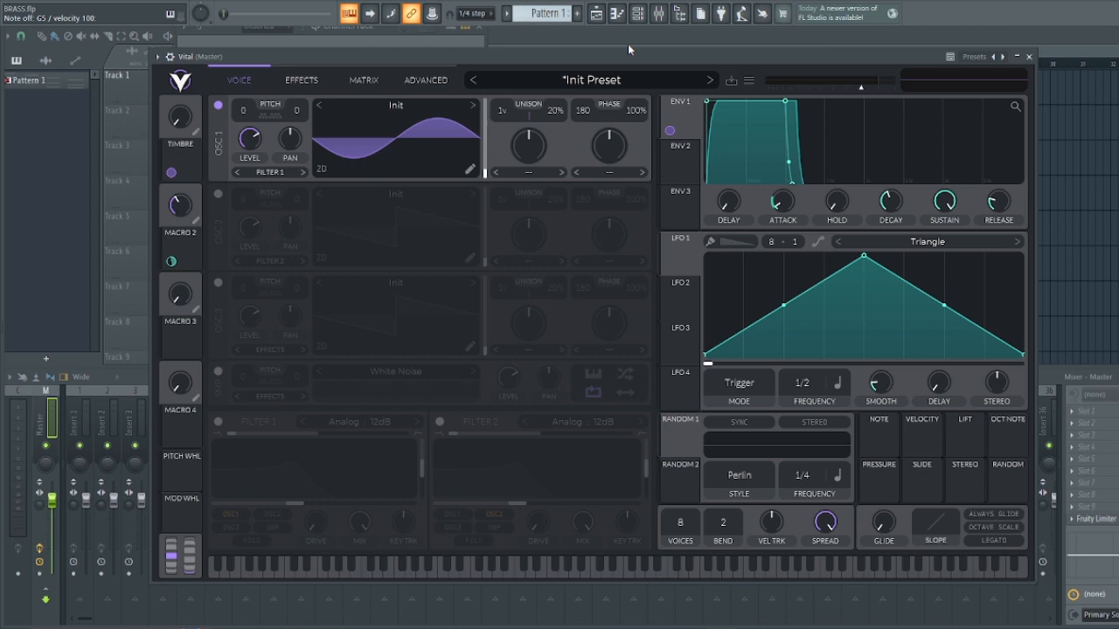
{"action": "mouse_move", "coordinate": [671, 132]}
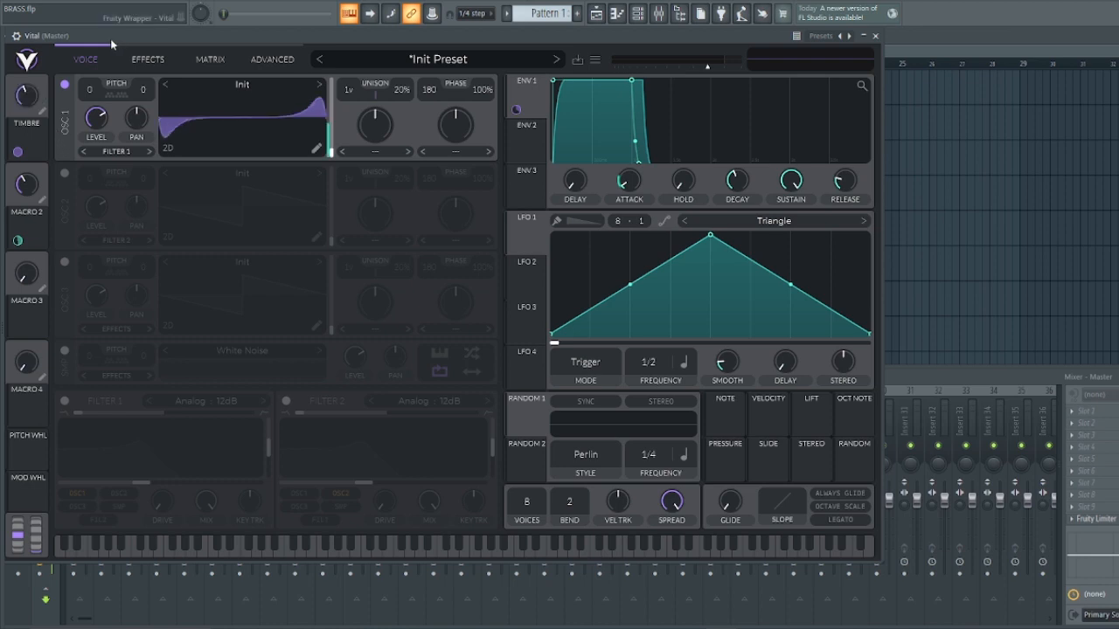
Link TIMBRE to the Wave Warp amount and raise it to skew the sine
{"action": "left_click", "coordinate": [475, 543]}
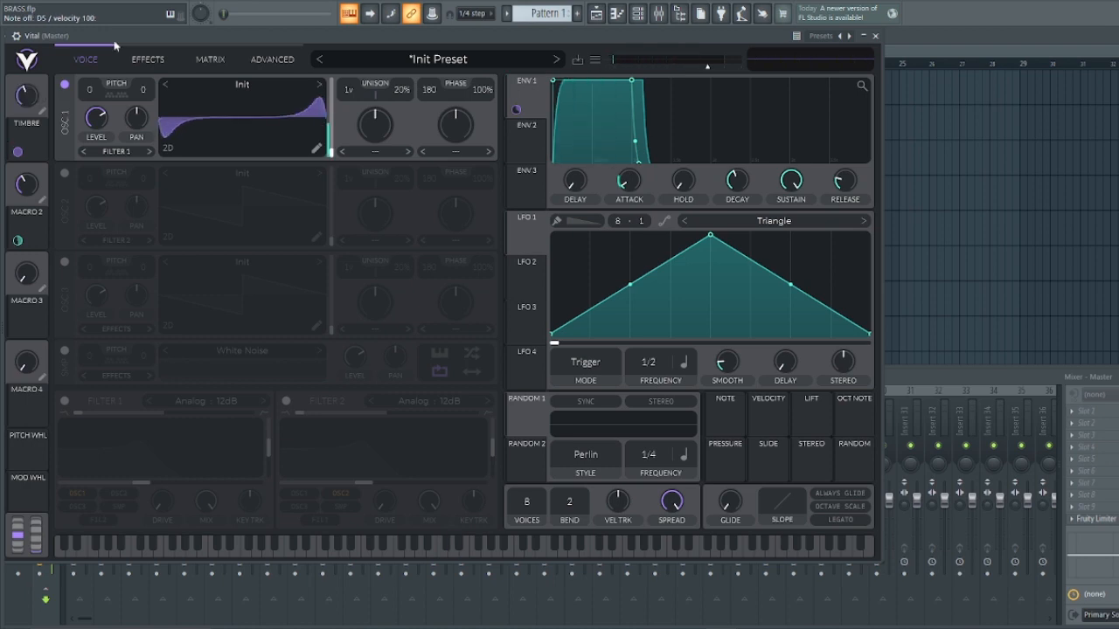
{"action": "mouse_move", "coordinate": [179, 301]}
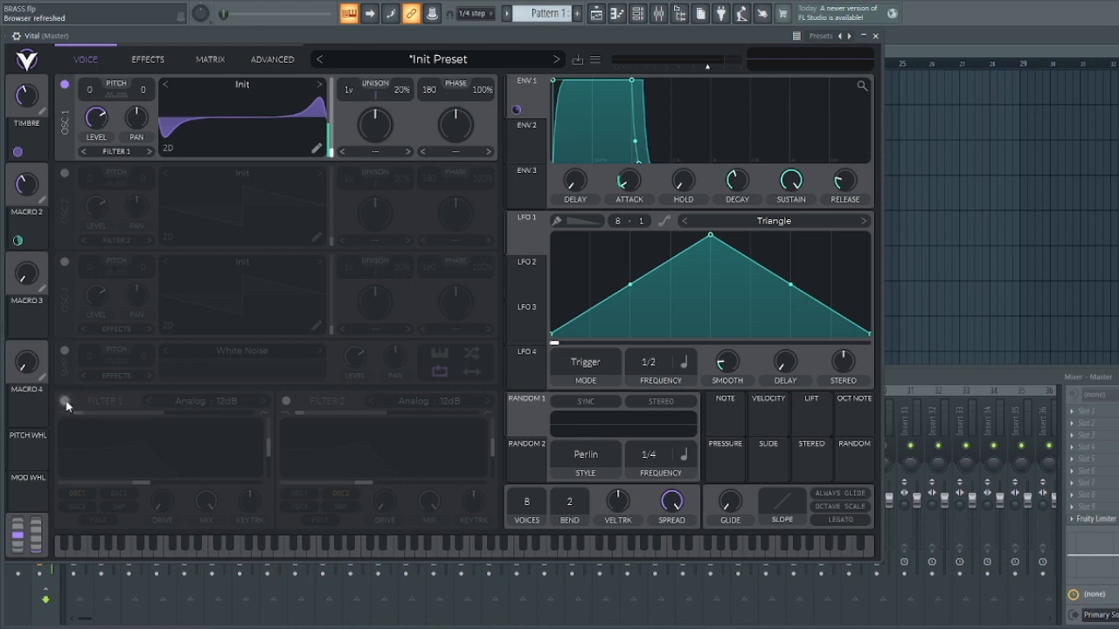
Enable Filter 1 and route Macro 3 to modulate its cutoff
{"action": "left_click", "coordinate": [64, 401]}
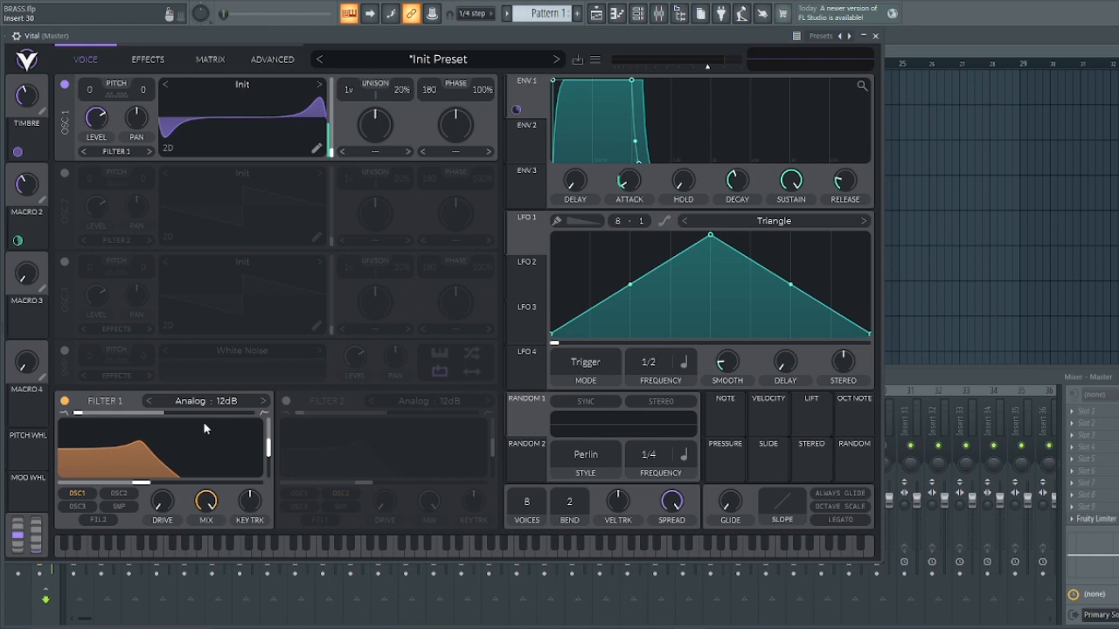
{"action": "mouse_move", "coordinate": [110, 426]}
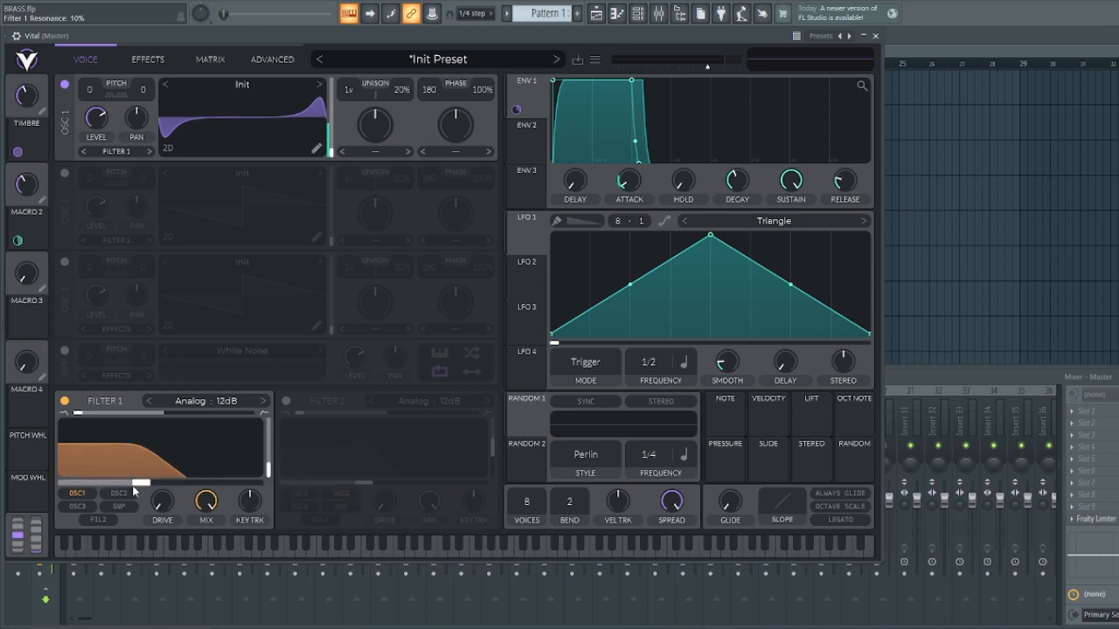
{"action": "mouse_move", "coordinate": [144, 488]}
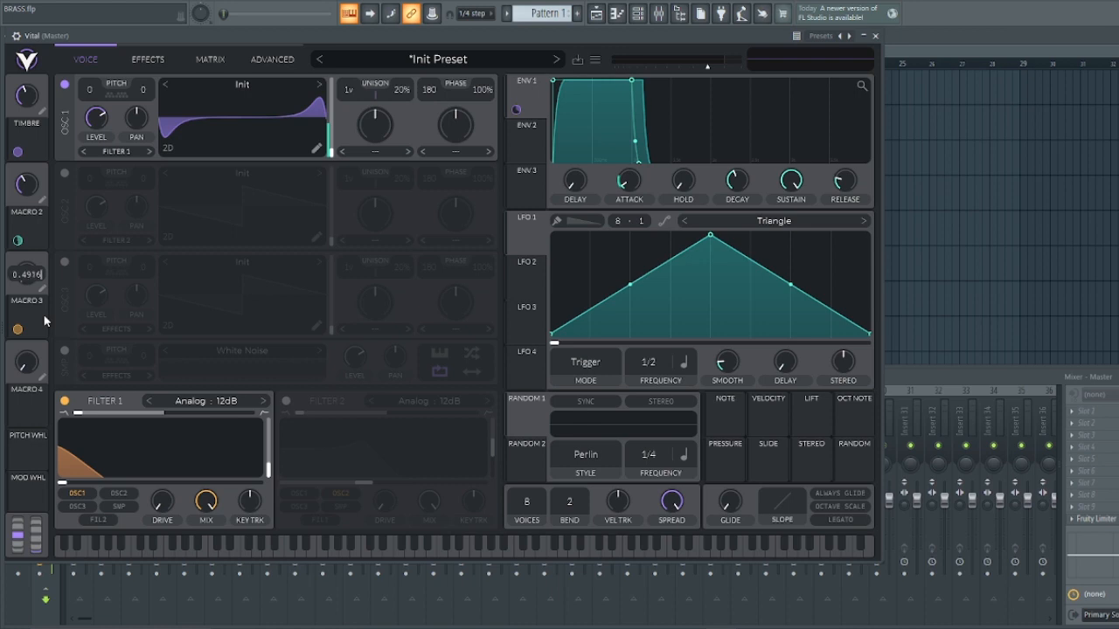
{"action": "left_click_drag", "start_coordinate": [24, 274], "coordinate": [24, 267]}
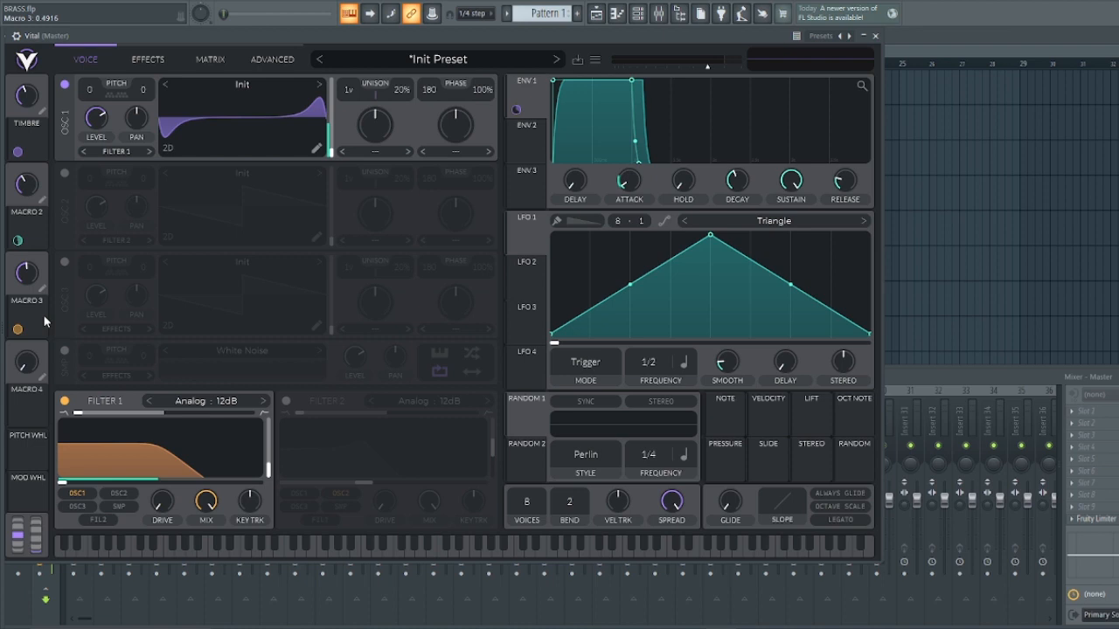
{"action": "mouse_move", "coordinate": [30, 300]}
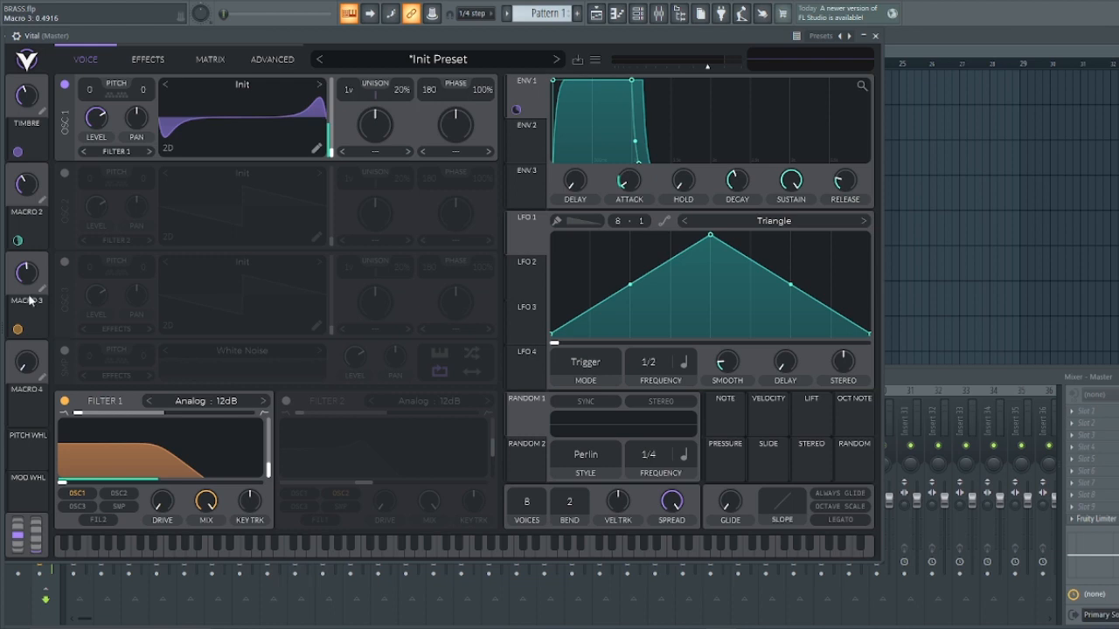
{"action": "mouse_move", "coordinate": [53, 306]}
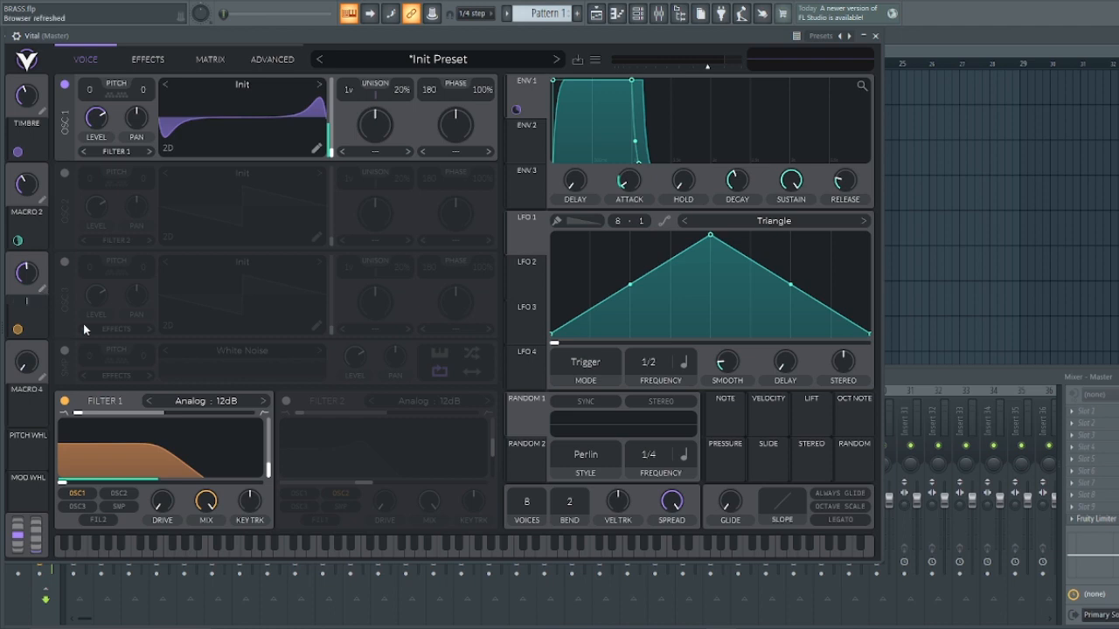
{"action": "mouse_move", "coordinate": [76, 316]}
{"action": "type", "text": "LPCUTOFF"}
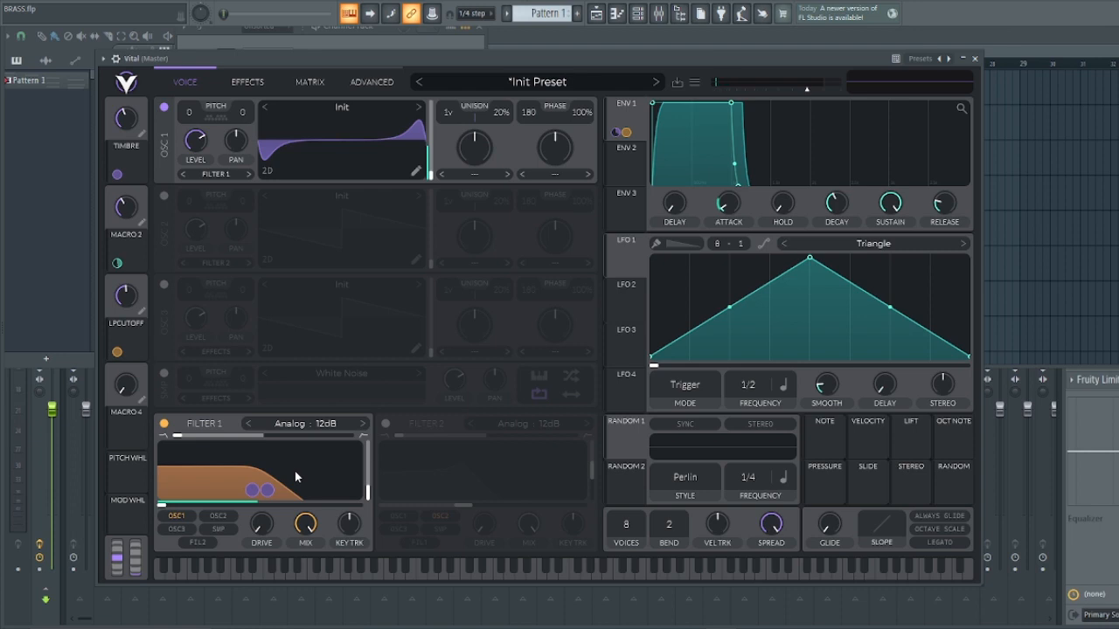
{"action": "mouse_move", "coordinate": [319, 516]}
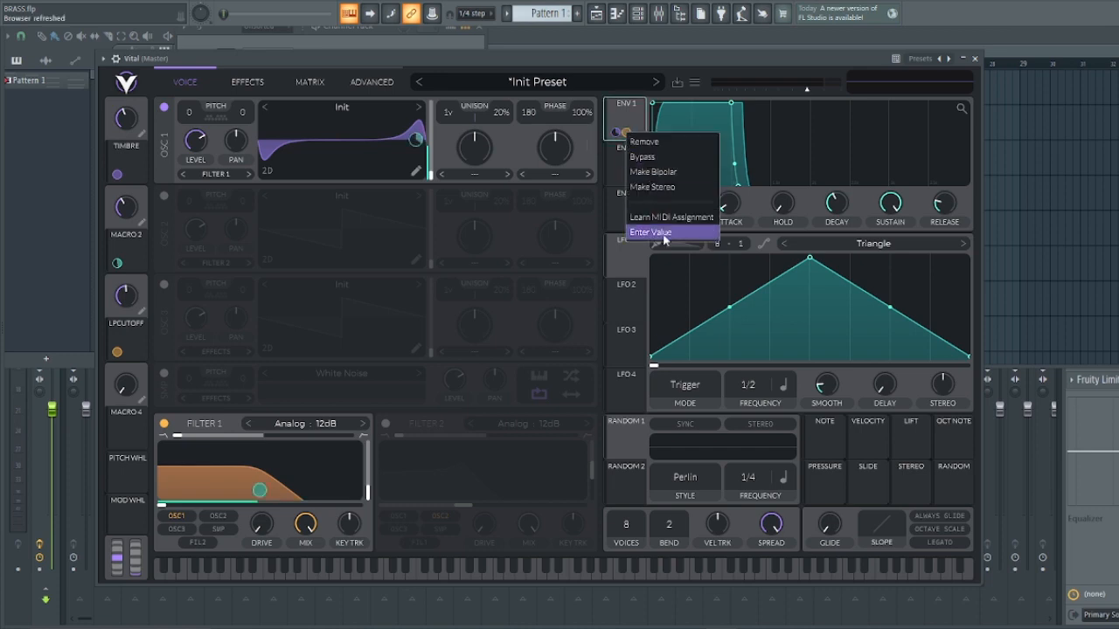
Enter an exact ENV 1 modulation amount and rename Macro 4 to PLUCK
{"action": "left_click", "coordinate": [651, 232]}
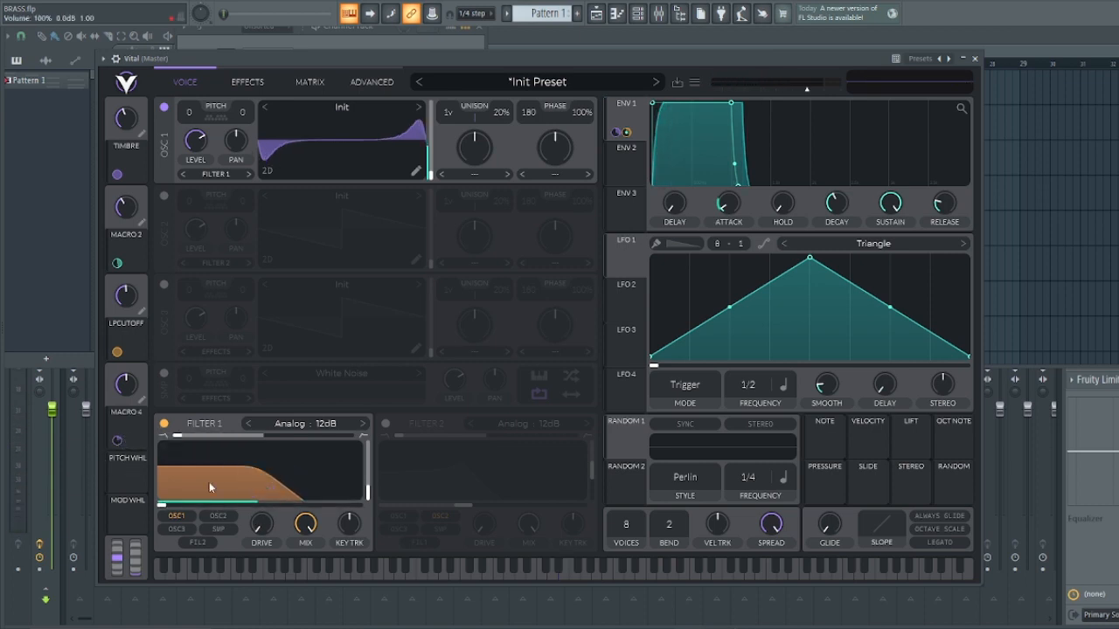
{"action": "mouse_move", "coordinate": [144, 400]}
{"action": "type", "text": "PLUCK"}
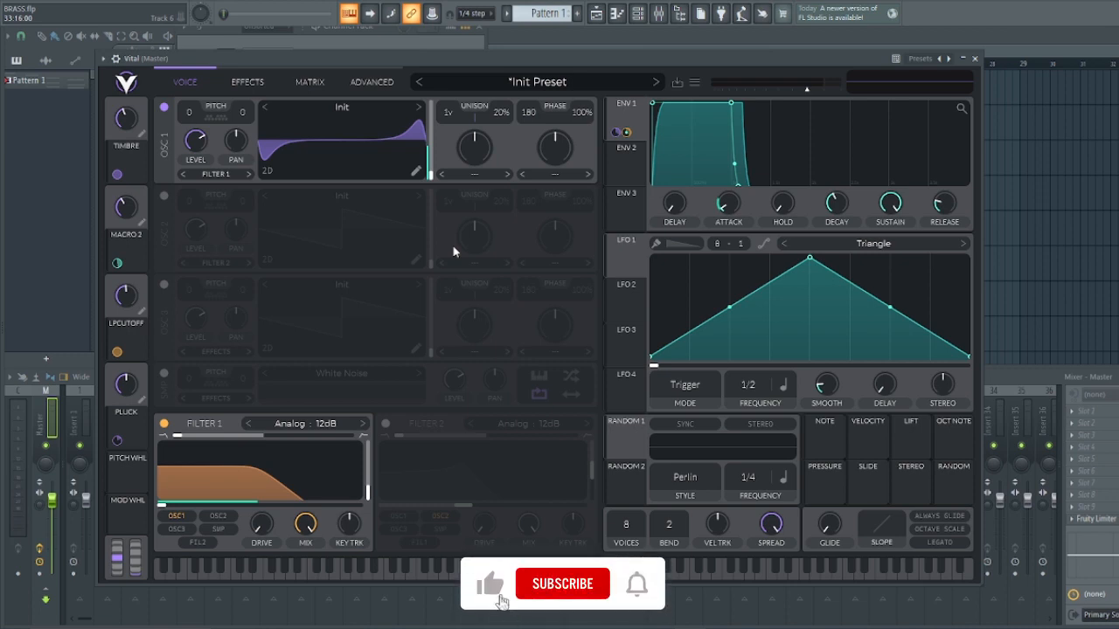
{"action": "left_click", "coordinate": [562, 583]}
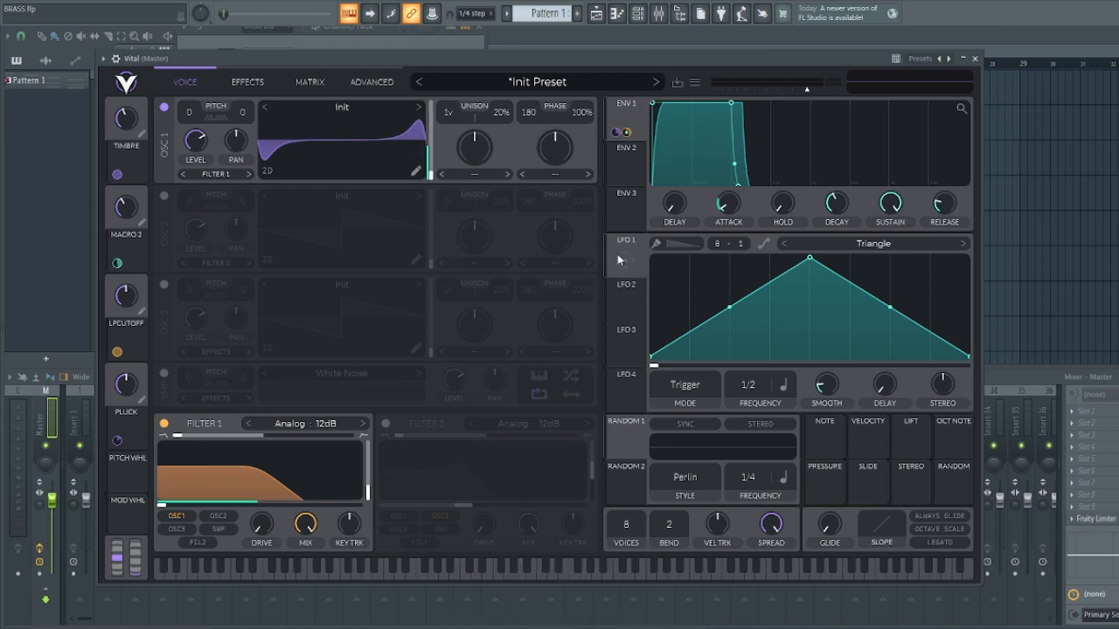
Switch LFO 1 to the Saw Up shape and change its step setting to 2
{"action": "left_click", "coordinate": [872, 243]}
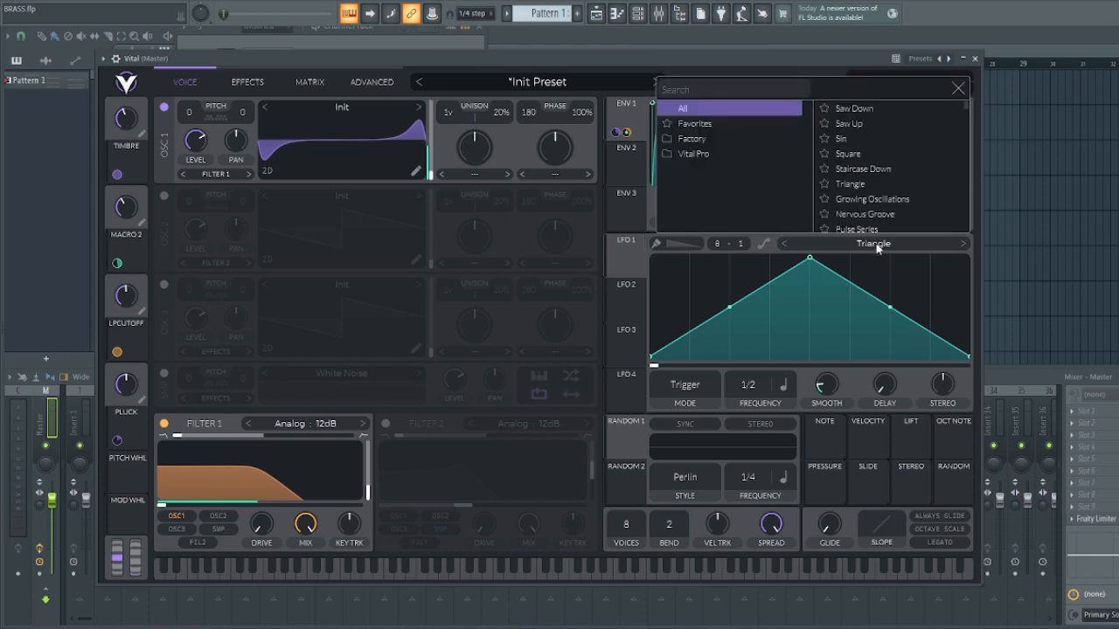
{"action": "left_click", "coordinate": [853, 123]}
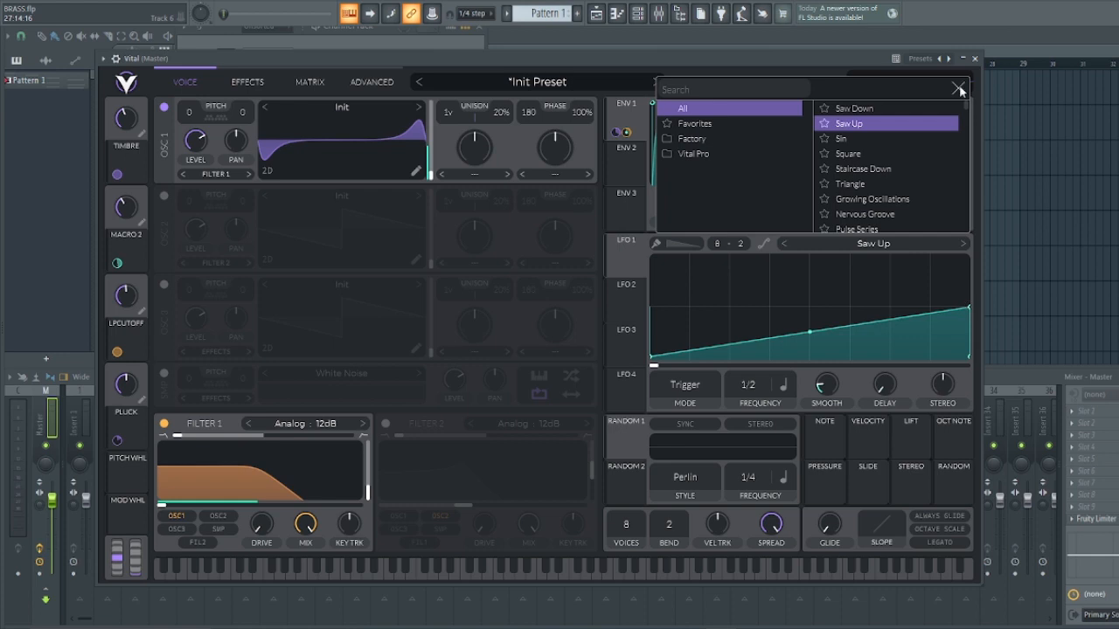
{"action": "left_click", "coordinate": [960, 90]}
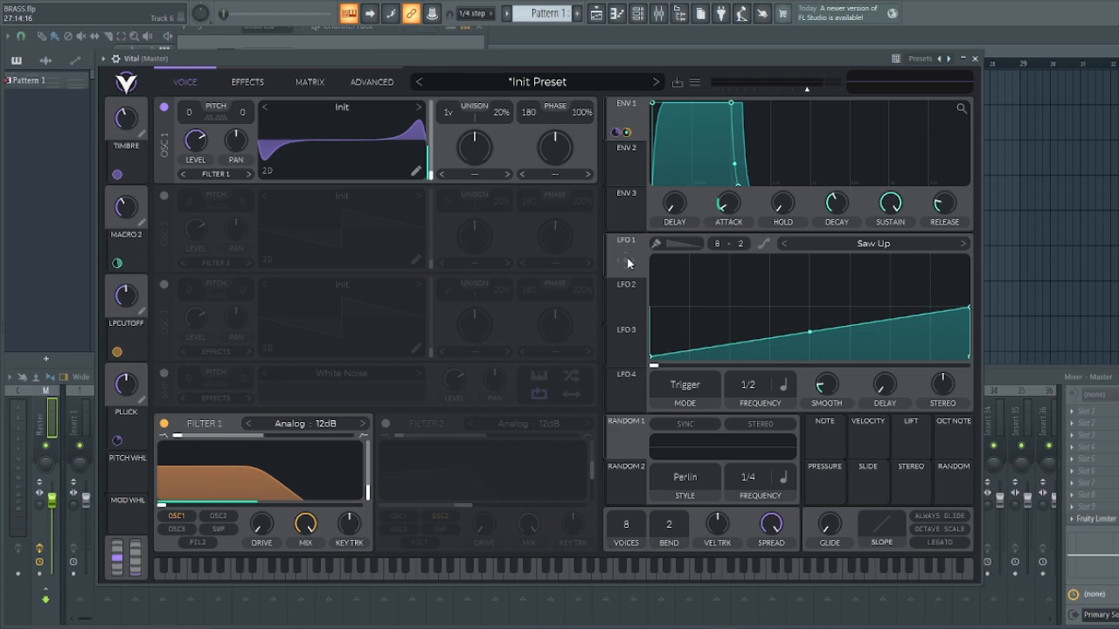
{"action": "left_click", "coordinate": [625, 241]}
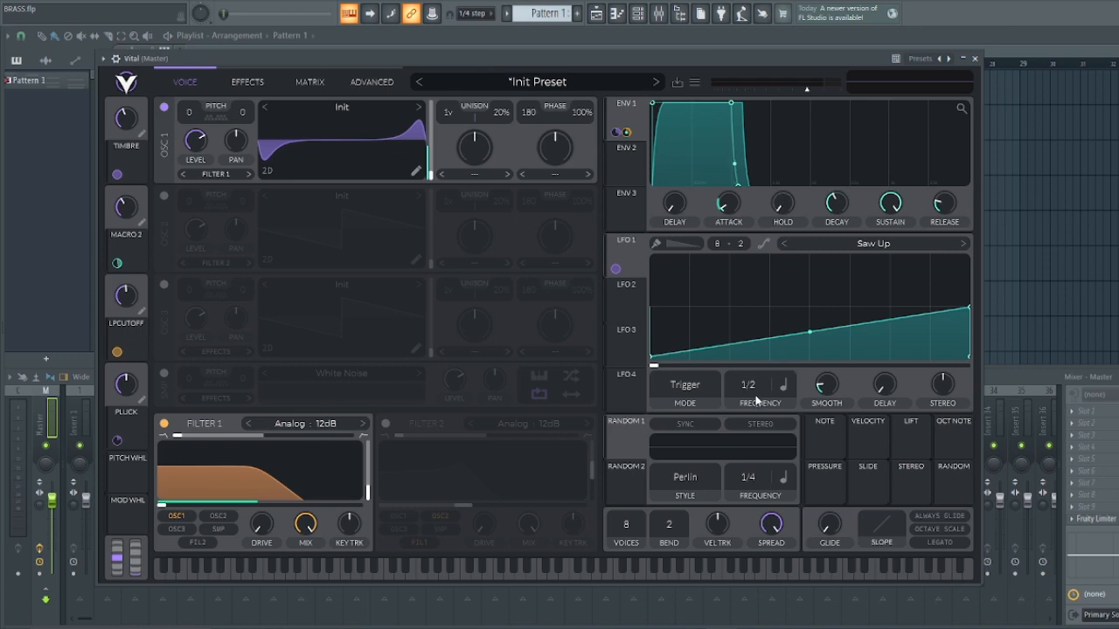
Set LFO 1 to Envelope mode with a 0.500-second time and an upward-curved ramp
{"action": "left_click", "coordinate": [685, 384]}
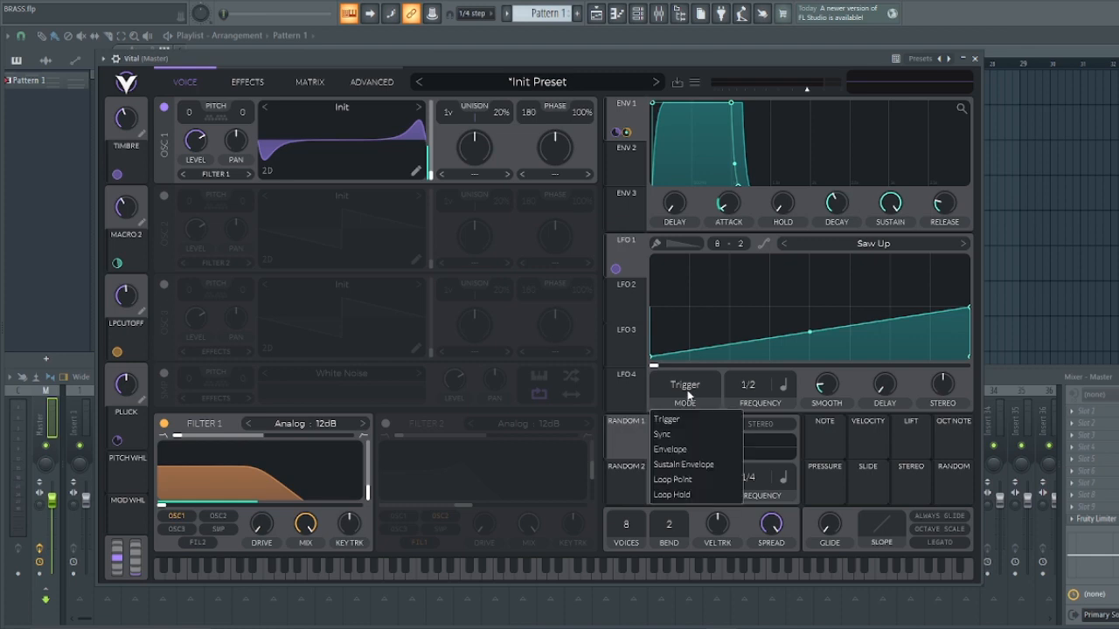
{"action": "left_click", "coordinate": [669, 448]}
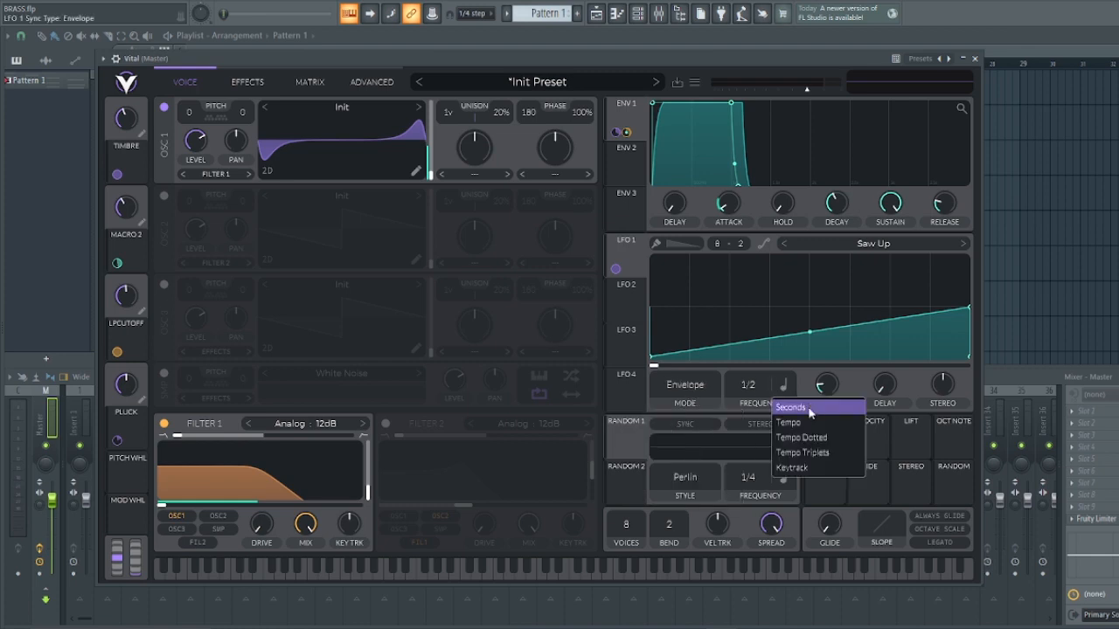
{"action": "left_click", "coordinate": [789, 407]}
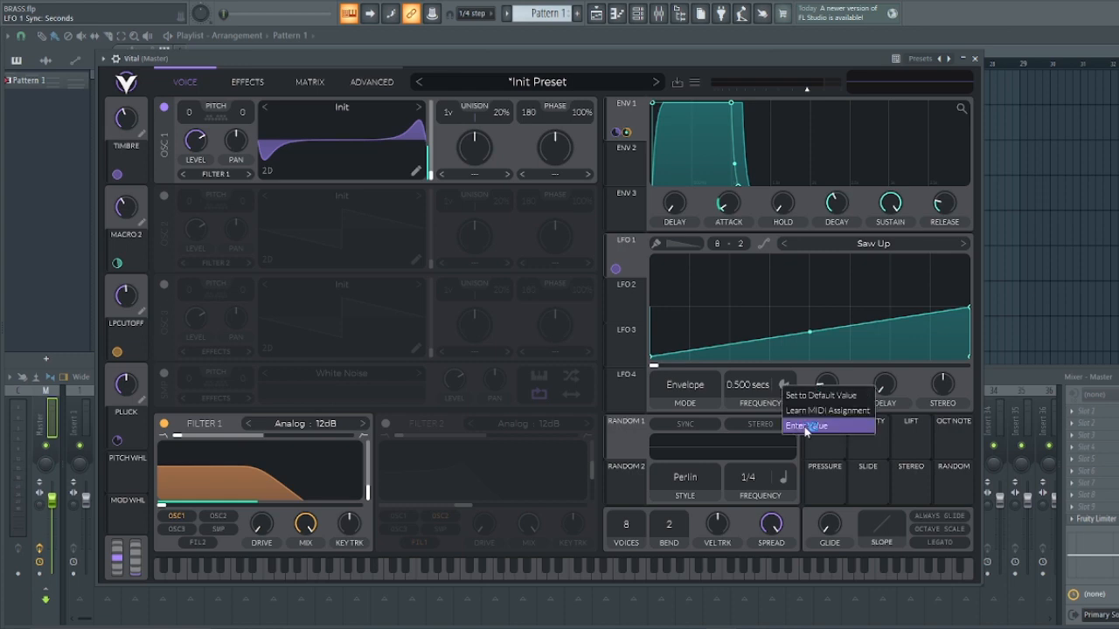
{"action": "left_click", "coordinate": [809, 426]}
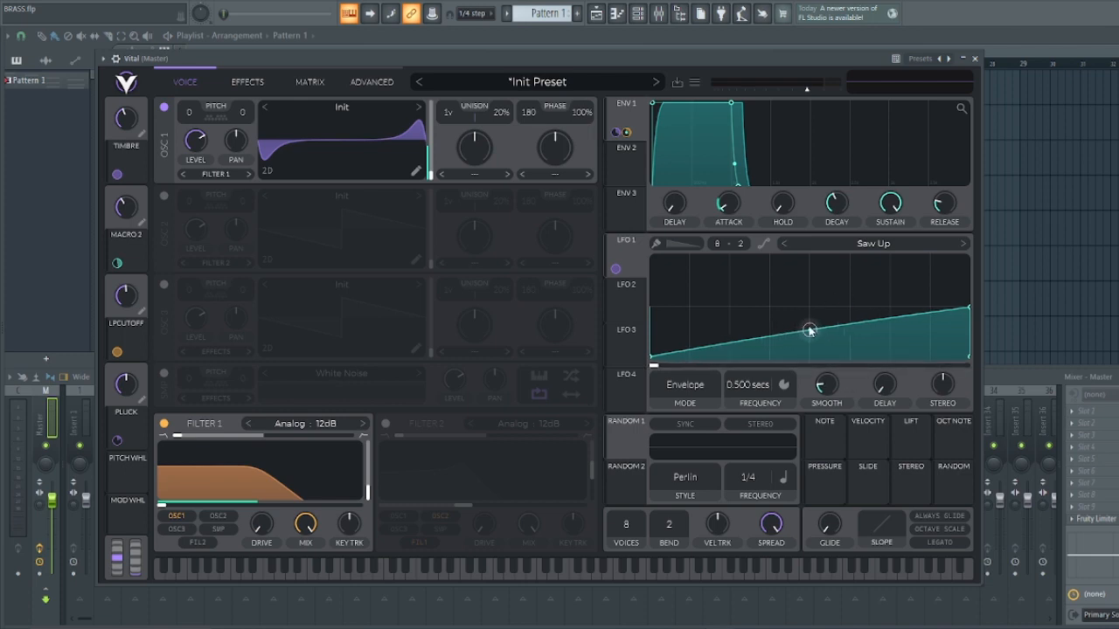
{"action": "left_click_drag", "start_coordinate": [808, 330], "coordinate": [808, 312]}
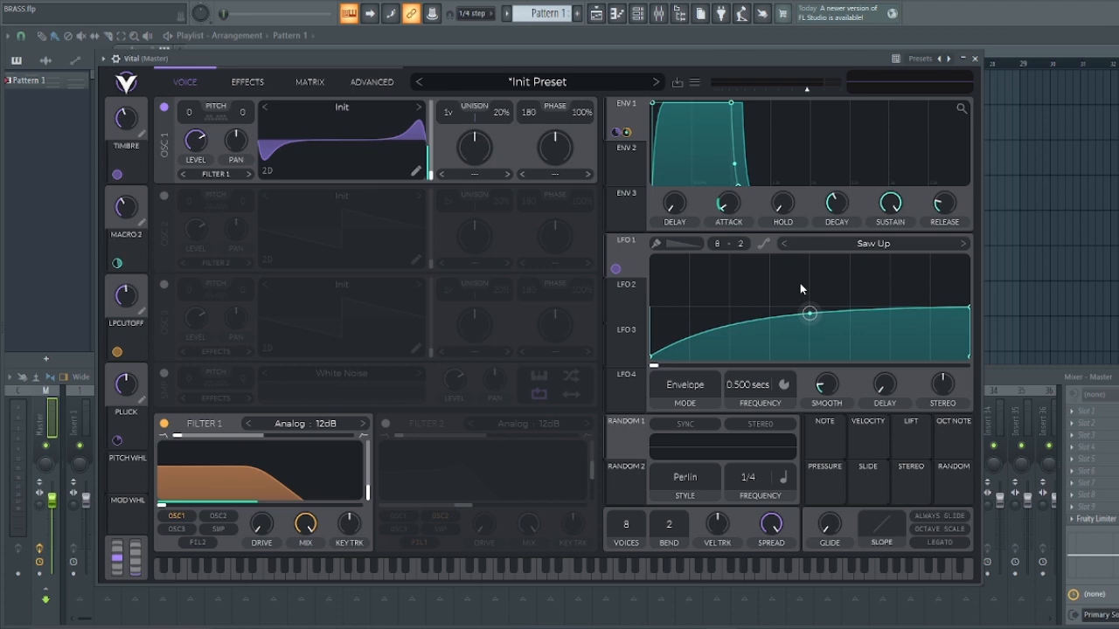
{"action": "left_click_drag", "start_coordinate": [808, 312], "coordinate": [940, 313]}
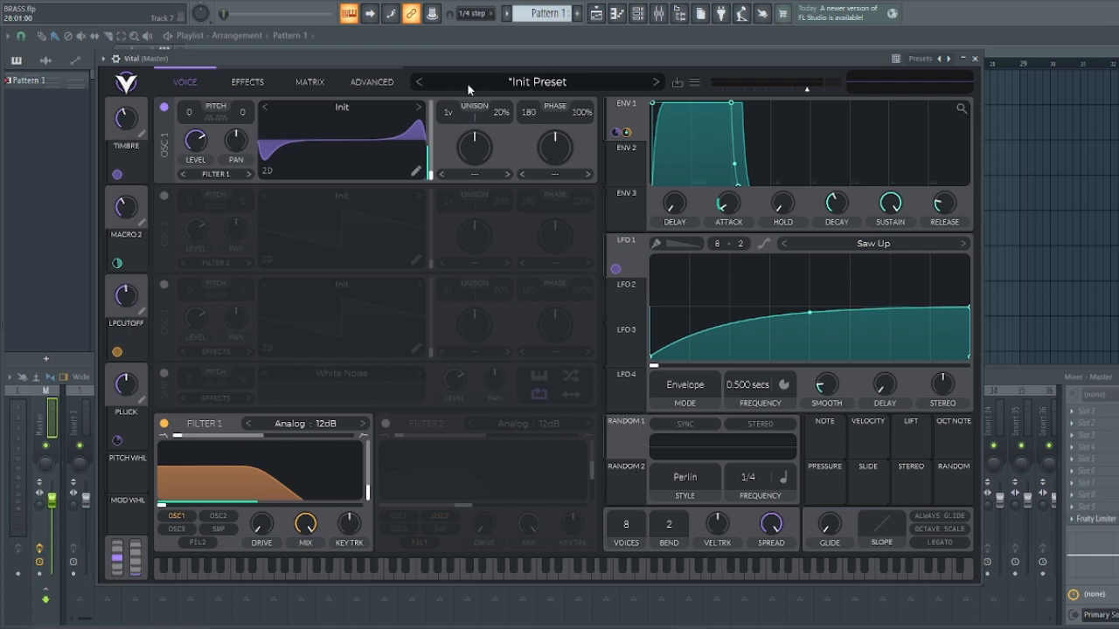
{"action": "mouse_move", "coordinate": [150, 135]}
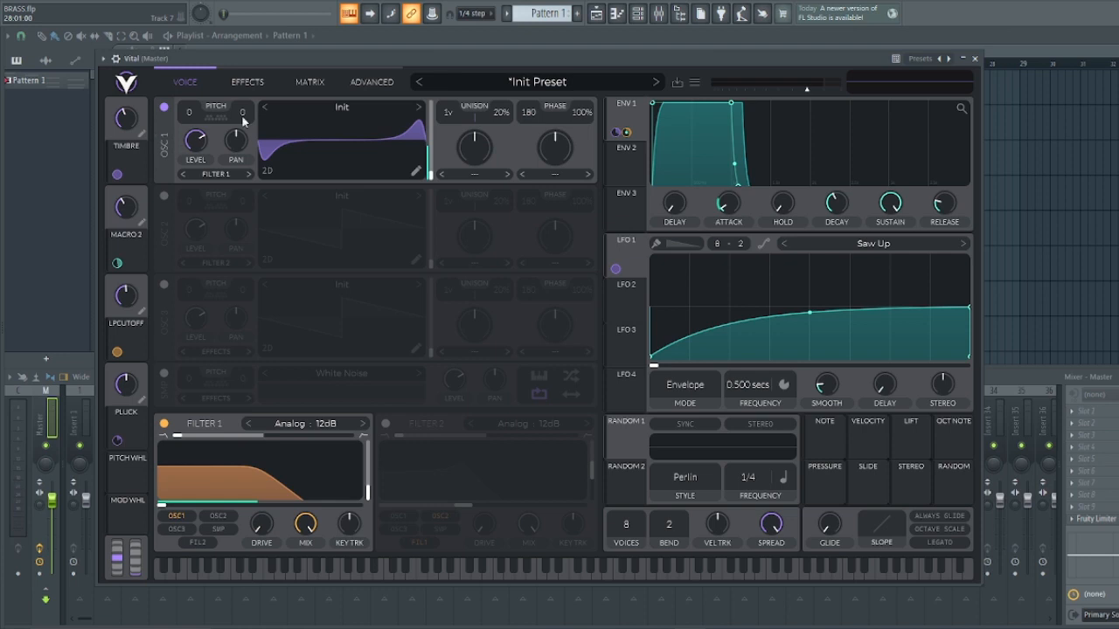
{"action": "mouse_move", "coordinate": [879, 442]}
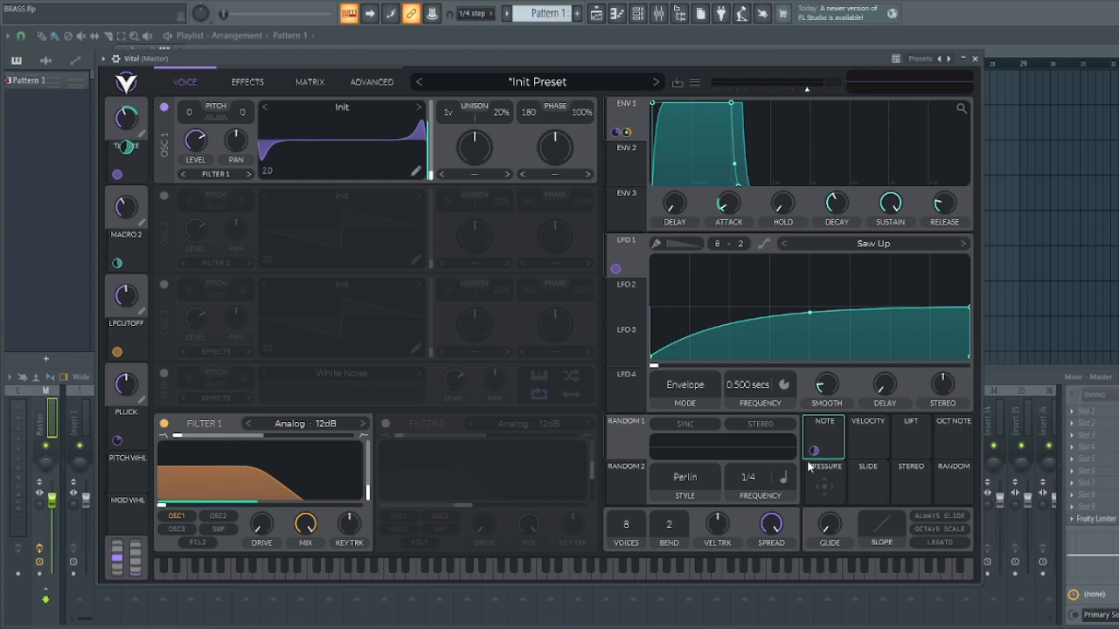
{"action": "mouse_move", "coordinate": [816, 453]}
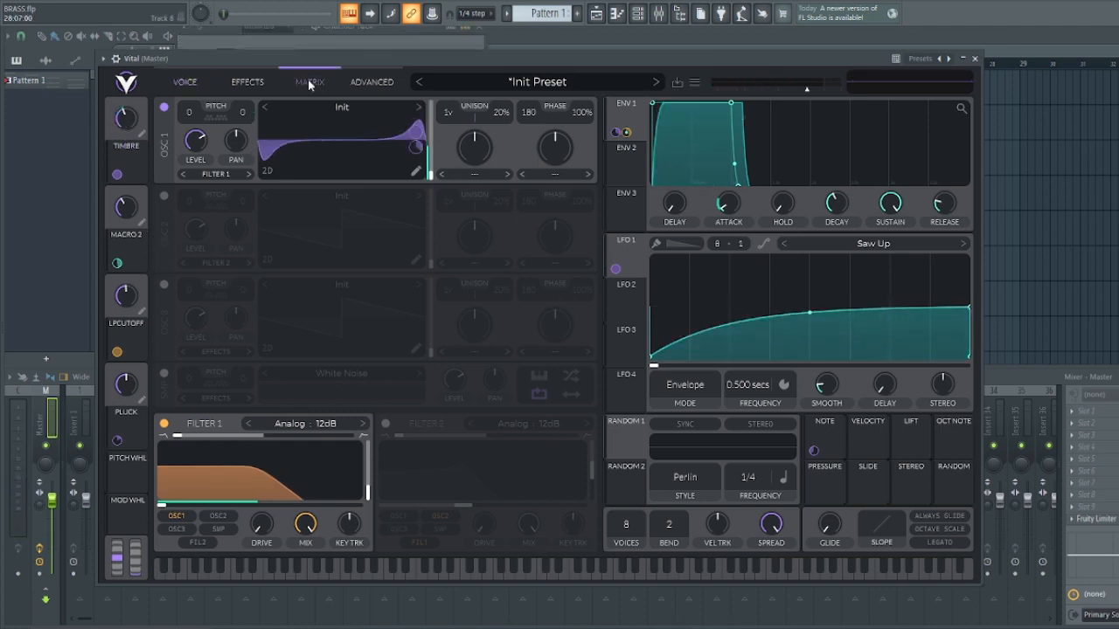
In the matrix, flatten Note→Macro 1's curve for low notes and arc the upper rise
{"action": "left_click", "coordinate": [309, 82]}
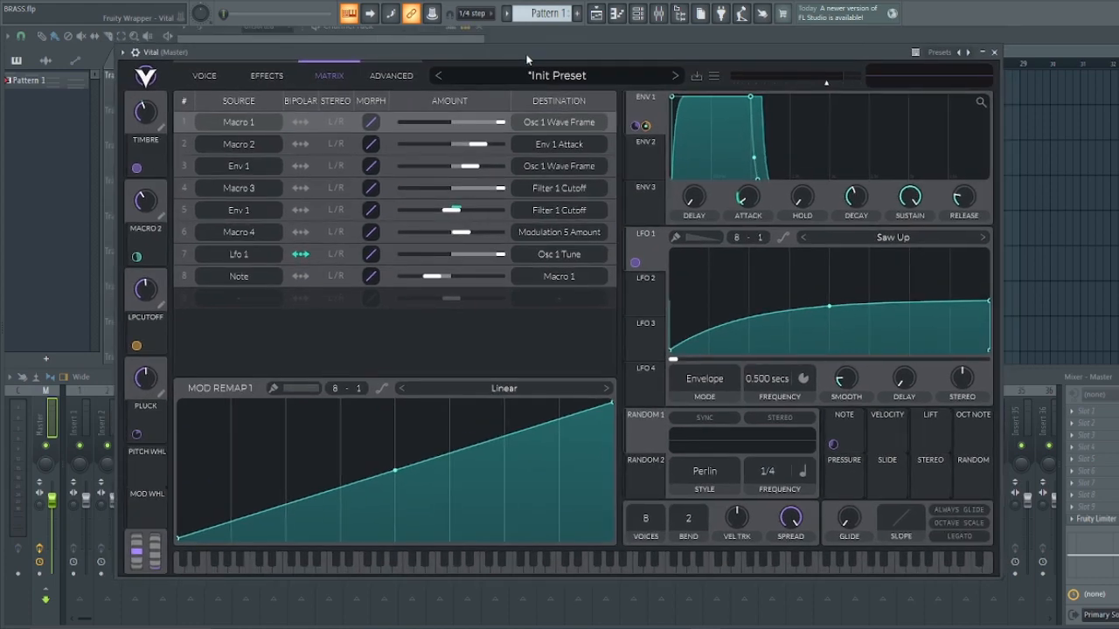
{"action": "mouse_move", "coordinate": [472, 499]}
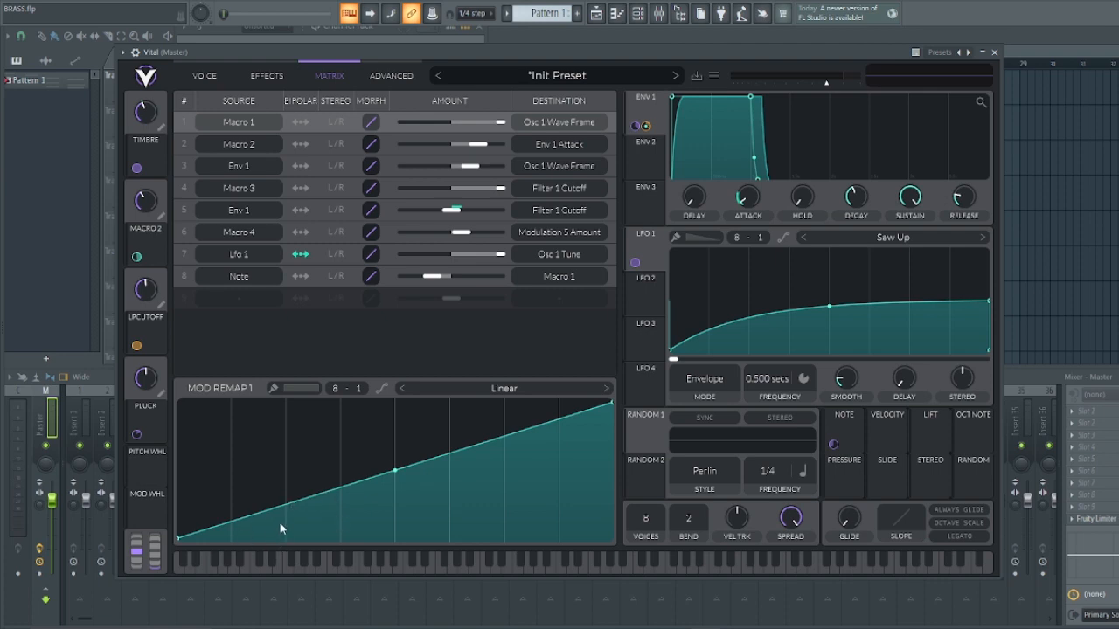
{"action": "mouse_move", "coordinate": [108, 569]}
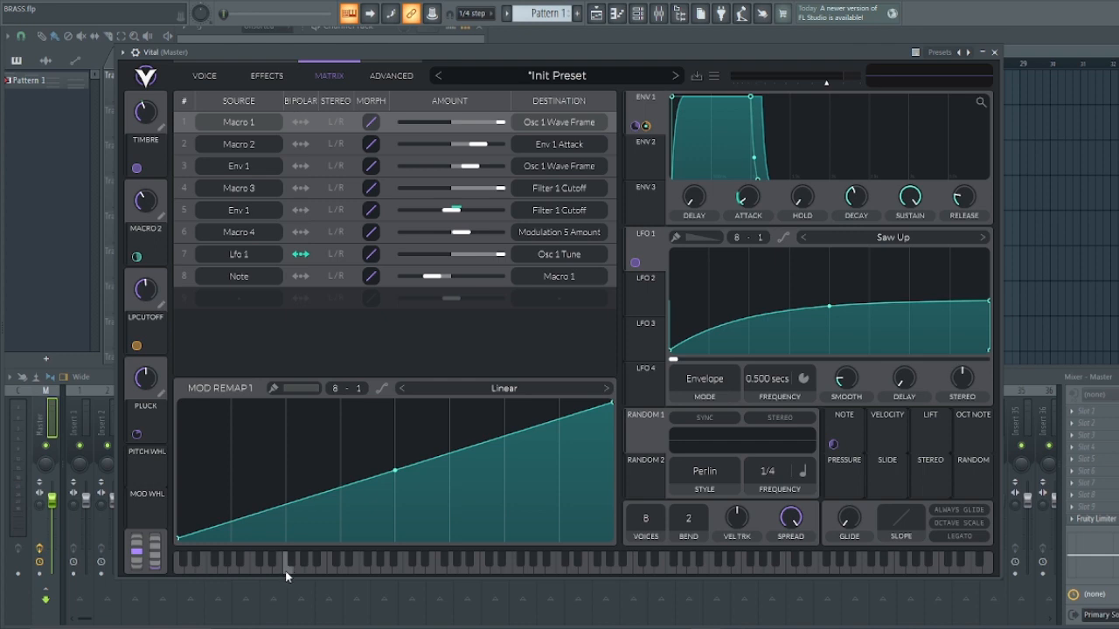
{"action": "mouse_move", "coordinate": [636, 575]}
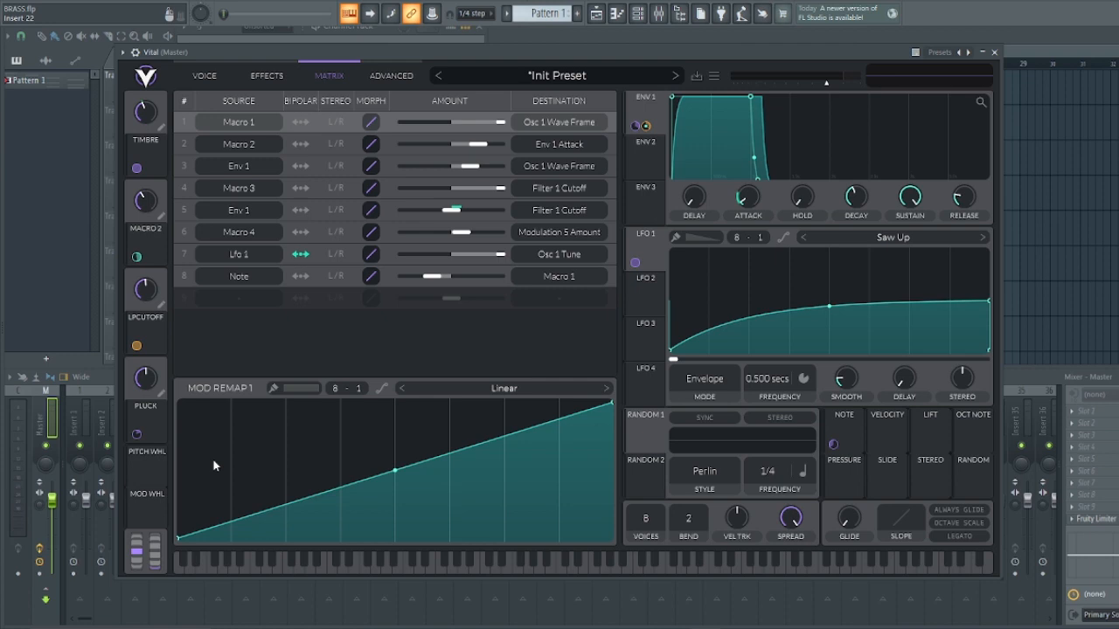
{"action": "mouse_move", "coordinate": [304, 549]}
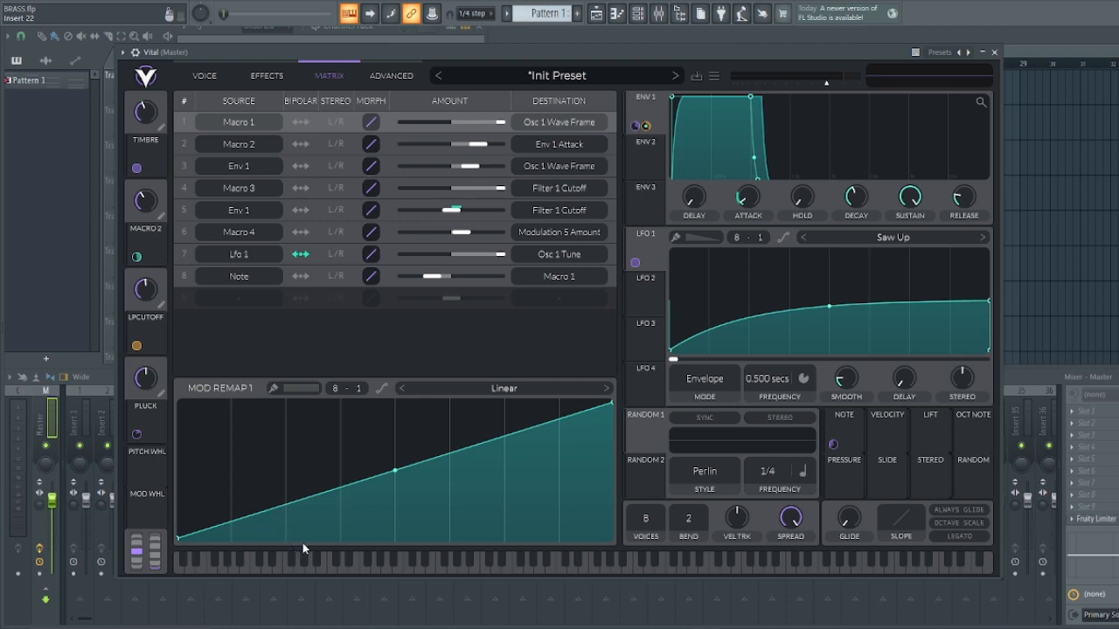
{"action": "mouse_move", "coordinate": [193, 553]}
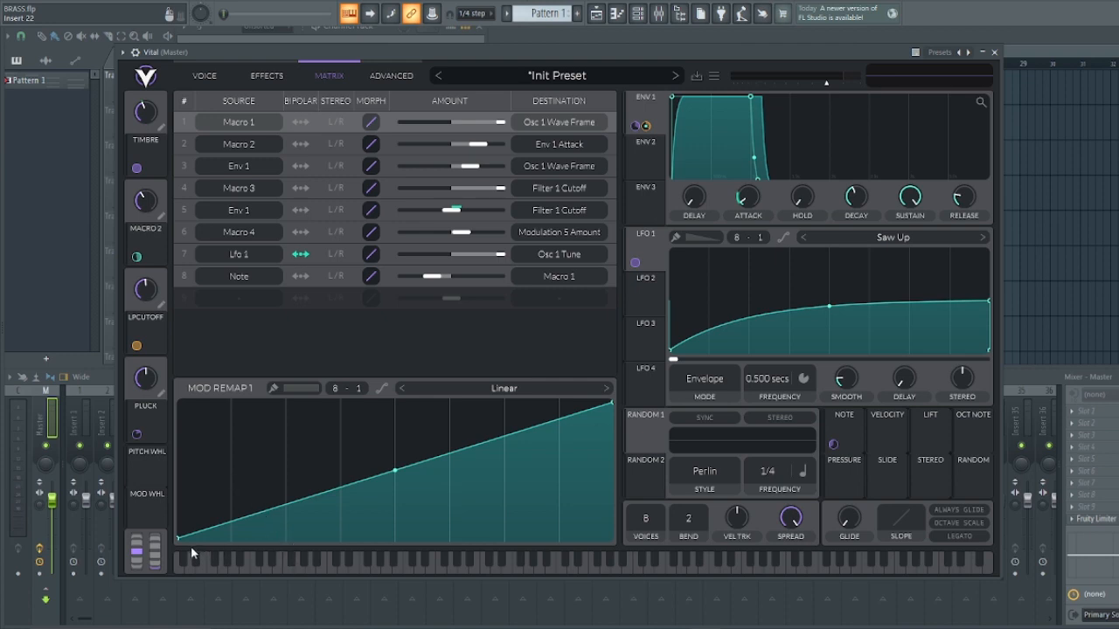
{"action": "mouse_move", "coordinate": [483, 441]}
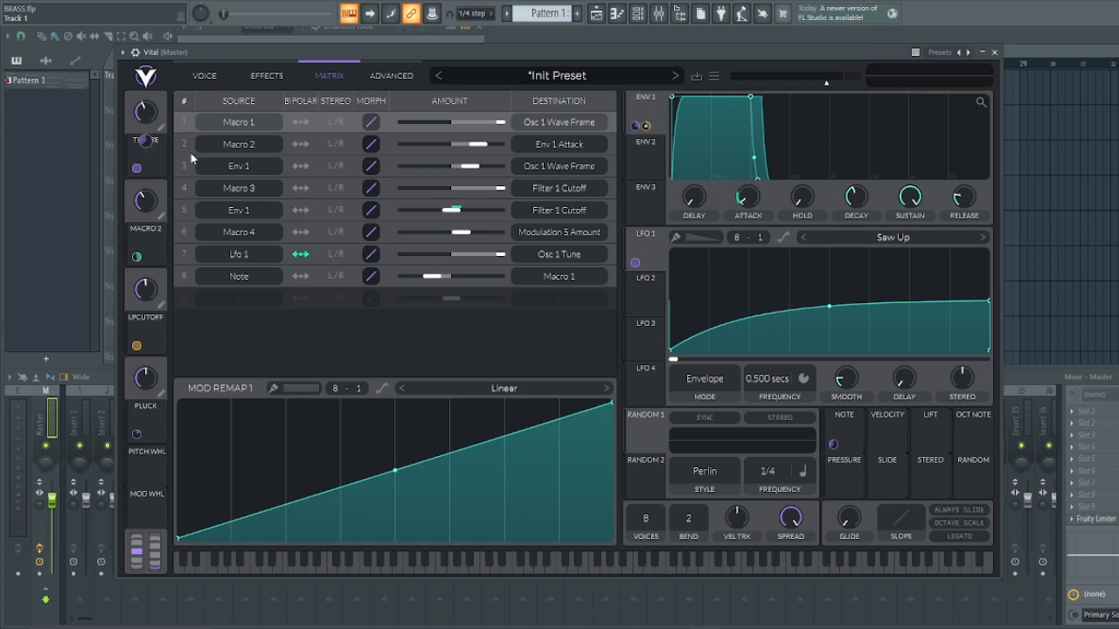
{"action": "mouse_move", "coordinate": [202, 187]}
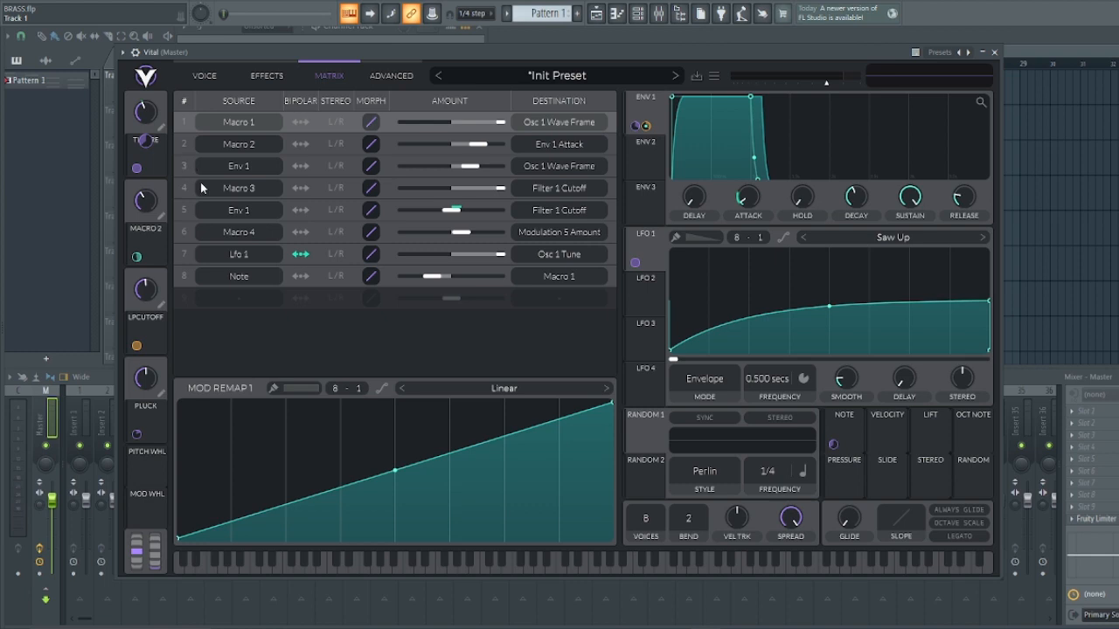
{"action": "mouse_move", "coordinate": [201, 177]}
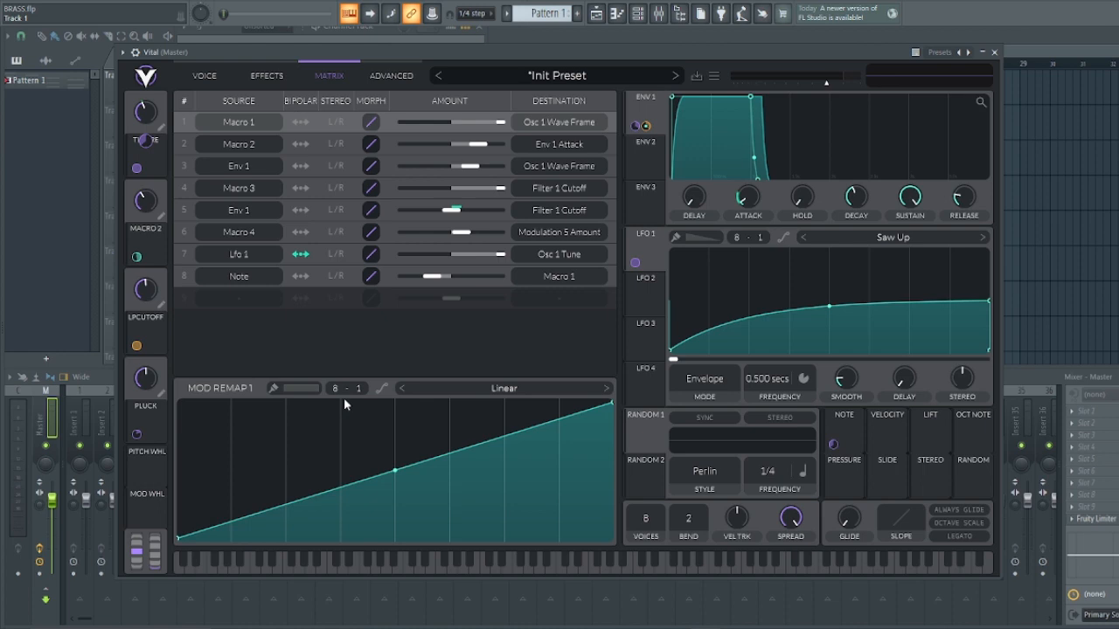
{"action": "mouse_move", "coordinate": [331, 470]}
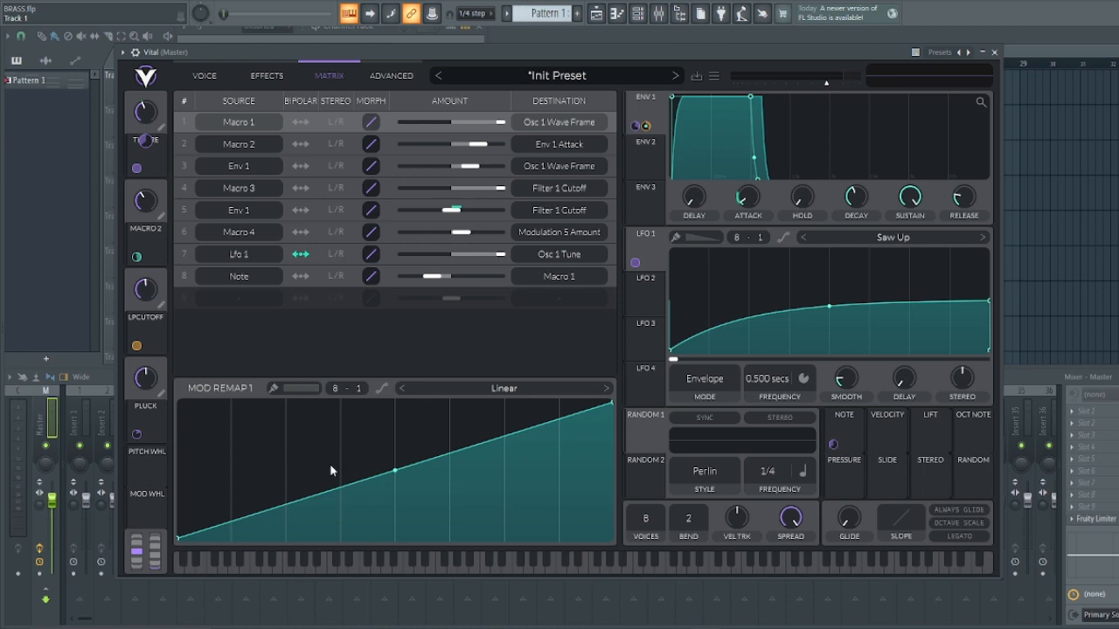
{"action": "mouse_move", "coordinate": [330, 486]}
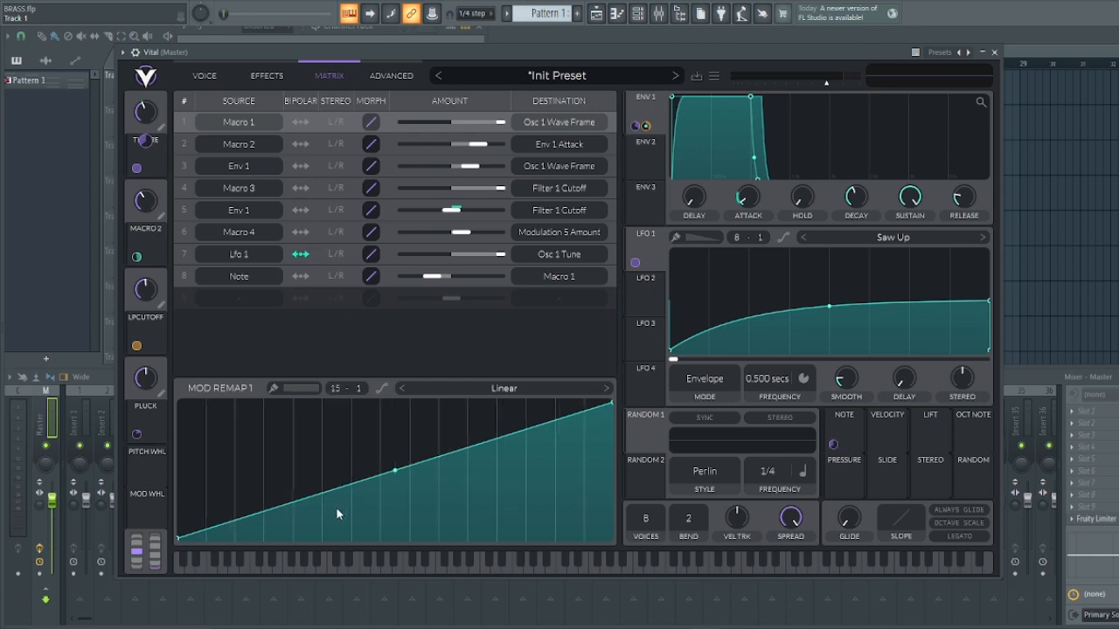
{"action": "mouse_move", "coordinate": [209, 506]}
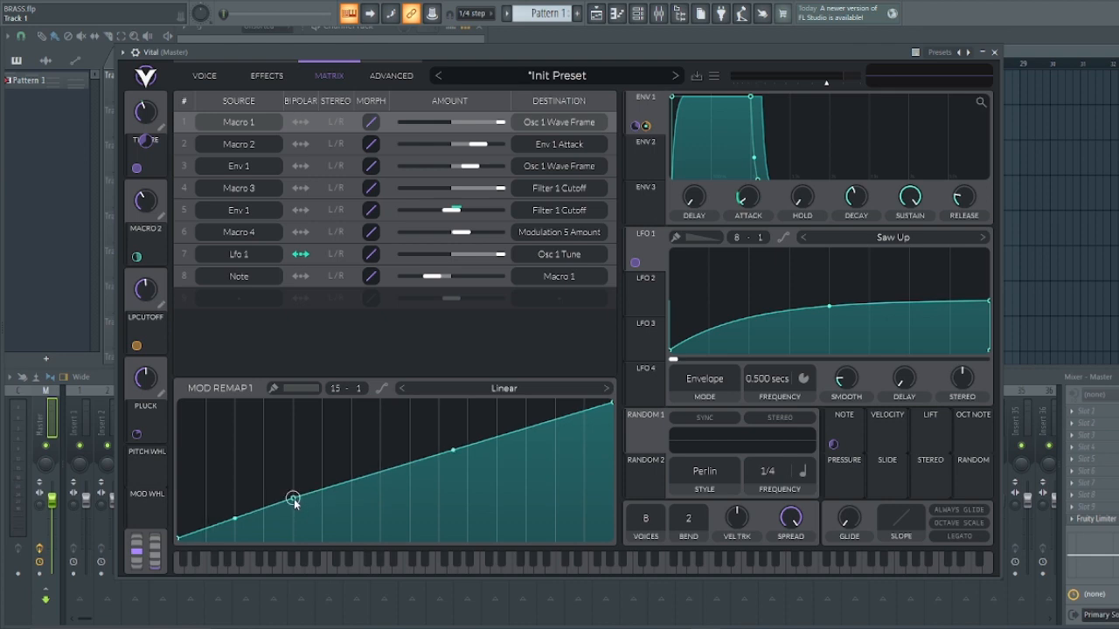
{"action": "left_click_drag", "start_coordinate": [293, 496], "coordinate": [292, 538]}
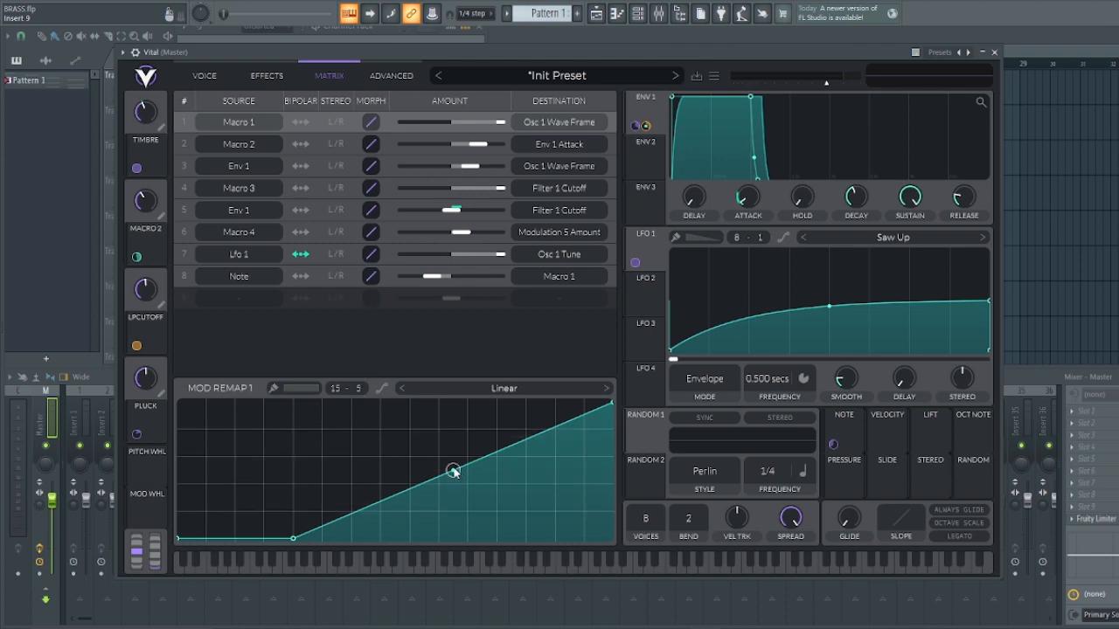
{"action": "left_click_drag", "start_coordinate": [453, 468], "coordinate": [452, 442]}
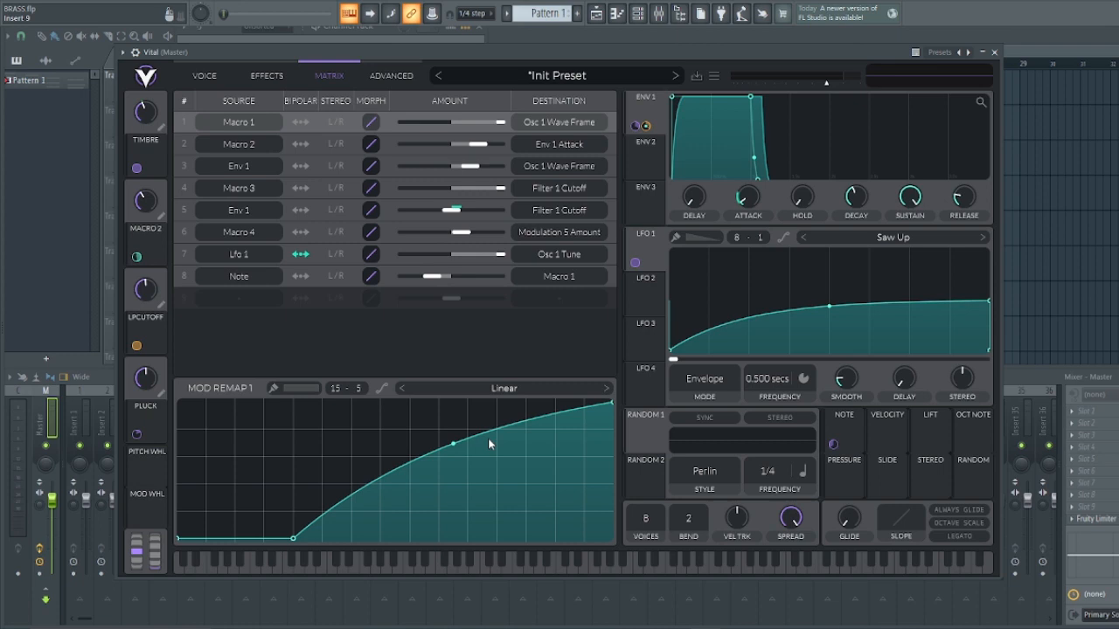
{"action": "mouse_move", "coordinate": [304, 498]}
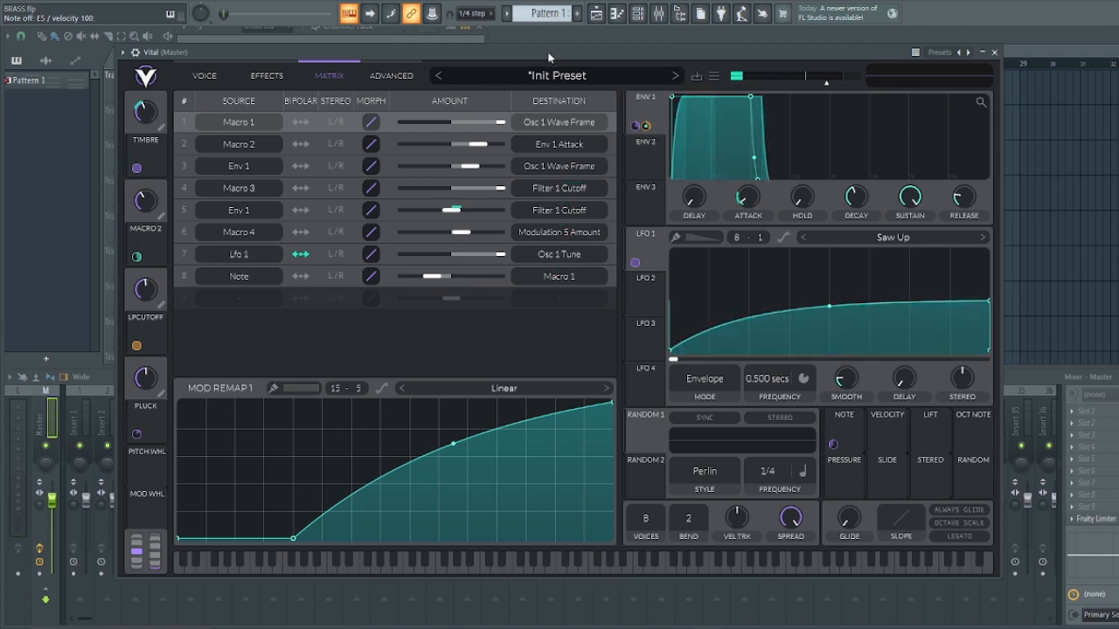
Drag the Timbre macro onto Filter 1 resonance, adding matrix route 9
{"action": "left_click", "coordinate": [203, 75]}
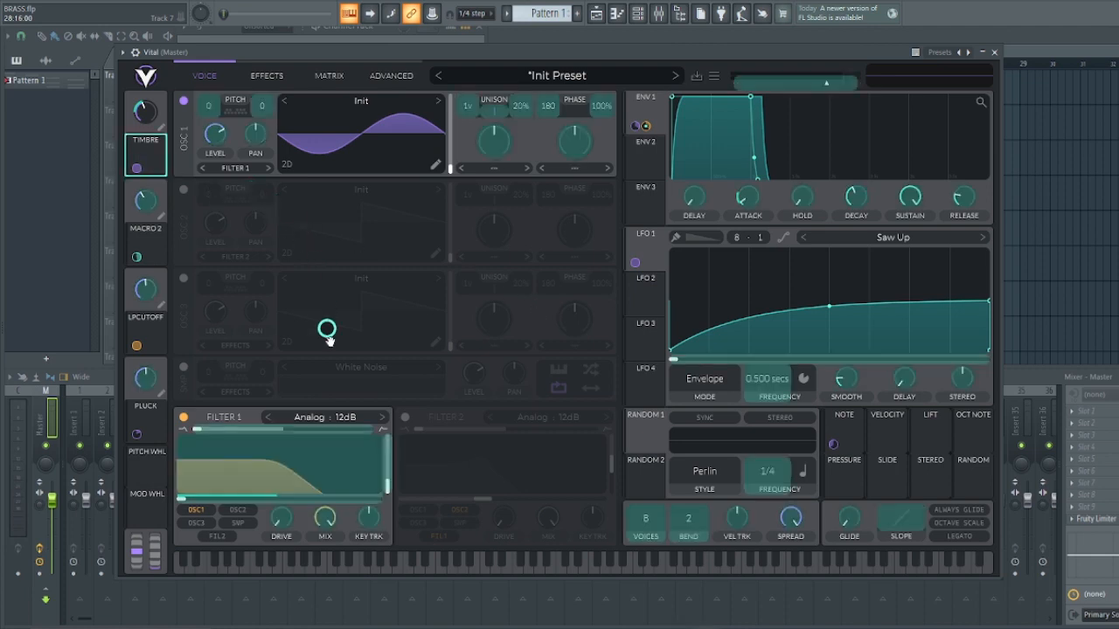
{"action": "left_click_drag", "start_coordinate": [328, 331], "coordinate": [372, 463]}
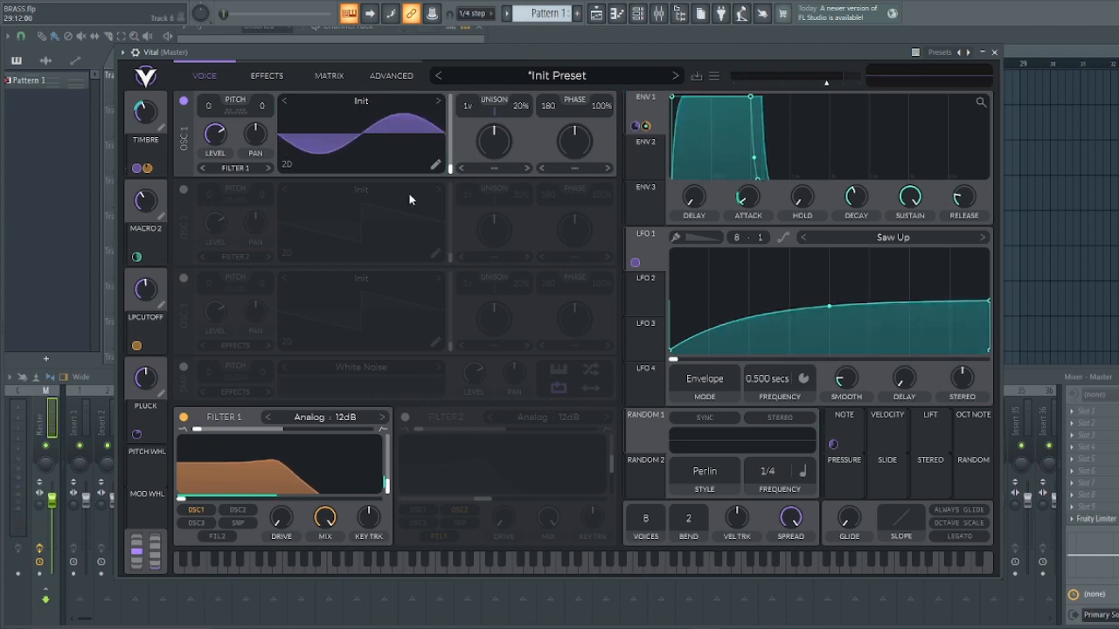
{"action": "left_click", "coordinate": [328, 75]}
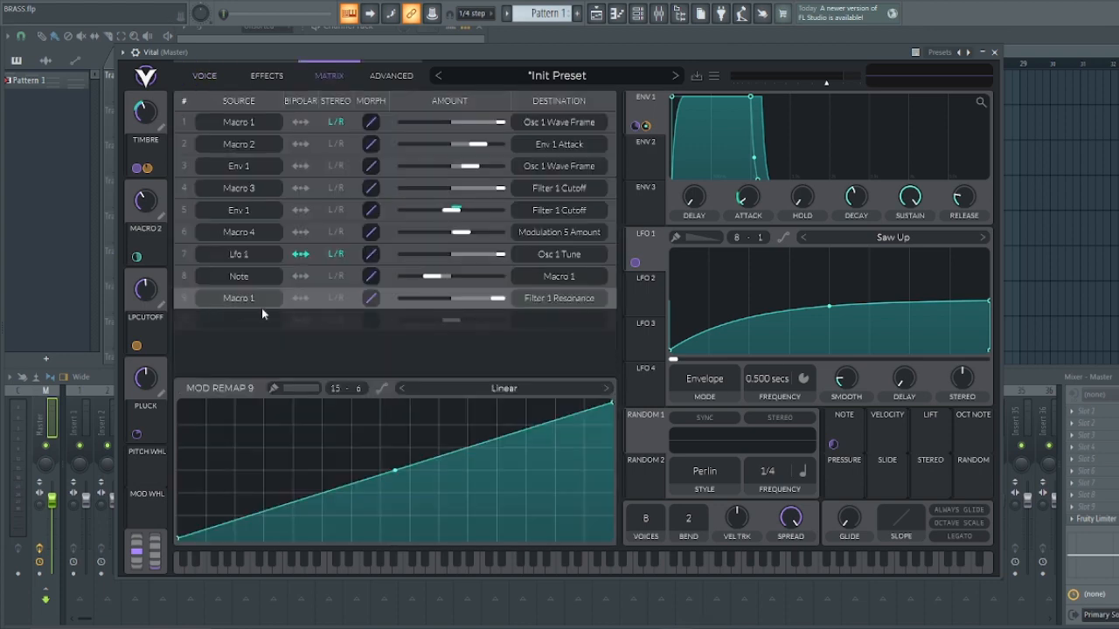
{"action": "mouse_move", "coordinate": [262, 301]}
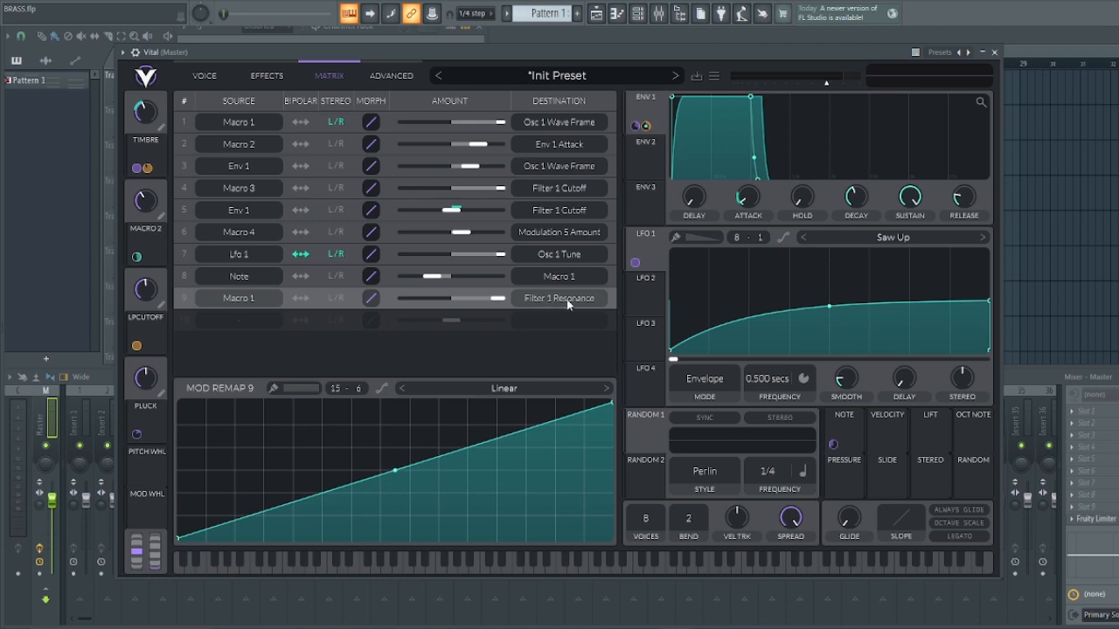
{"action": "mouse_move", "coordinate": [363, 394]}
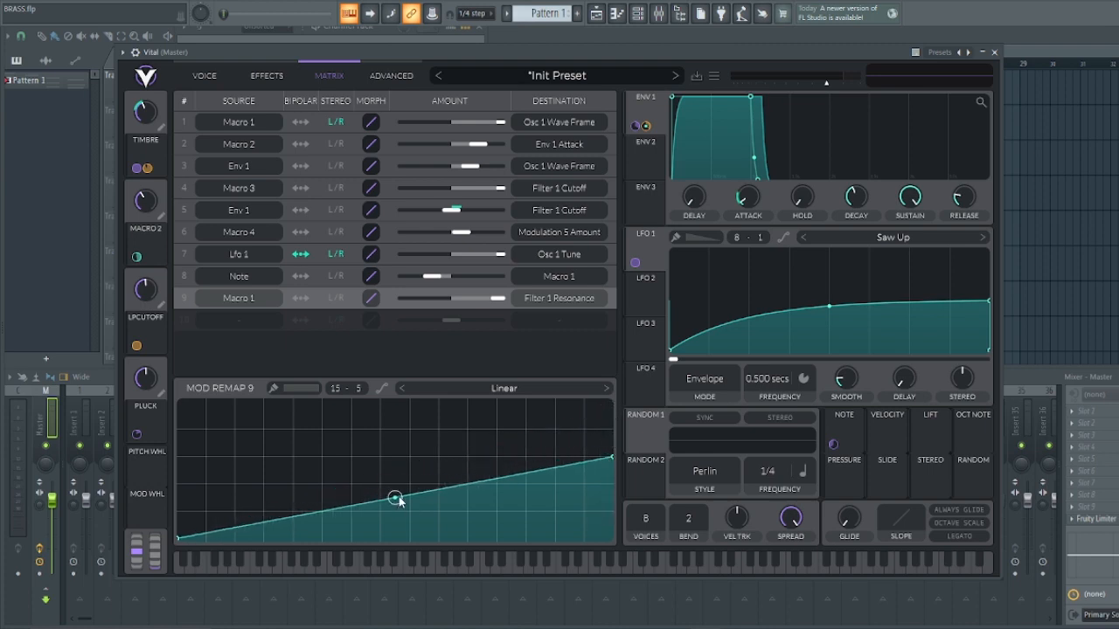
Lower the peak of the Macro 1 → Filter 1 Resonance remap and bow the curve upward
{"action": "left_click_drag", "start_coordinate": [399, 500], "coordinate": [394, 484]}
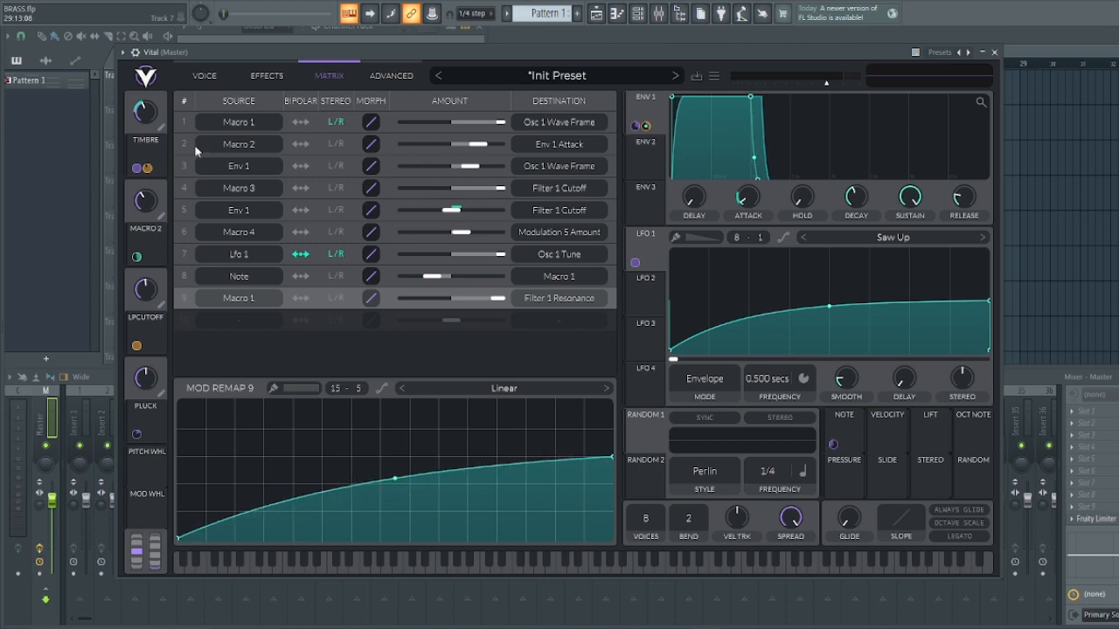
{"action": "left_click", "coordinate": [204, 75]}
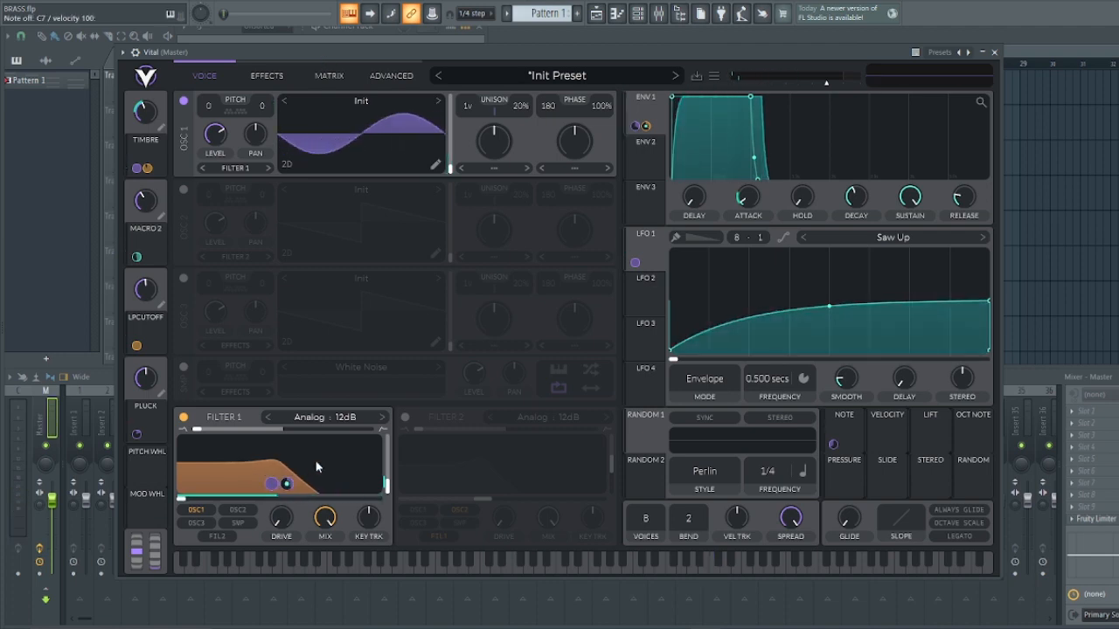
{"action": "left_click_drag", "start_coordinate": [273, 483], "coordinate": [371, 463]}
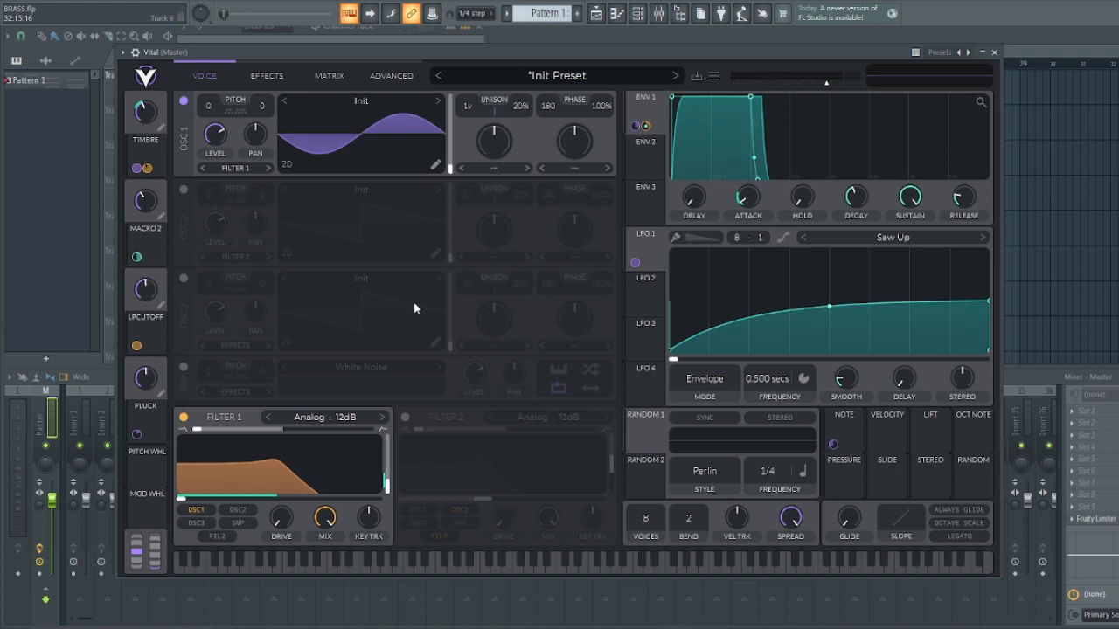
{"action": "mouse_move", "coordinate": [268, 85]}
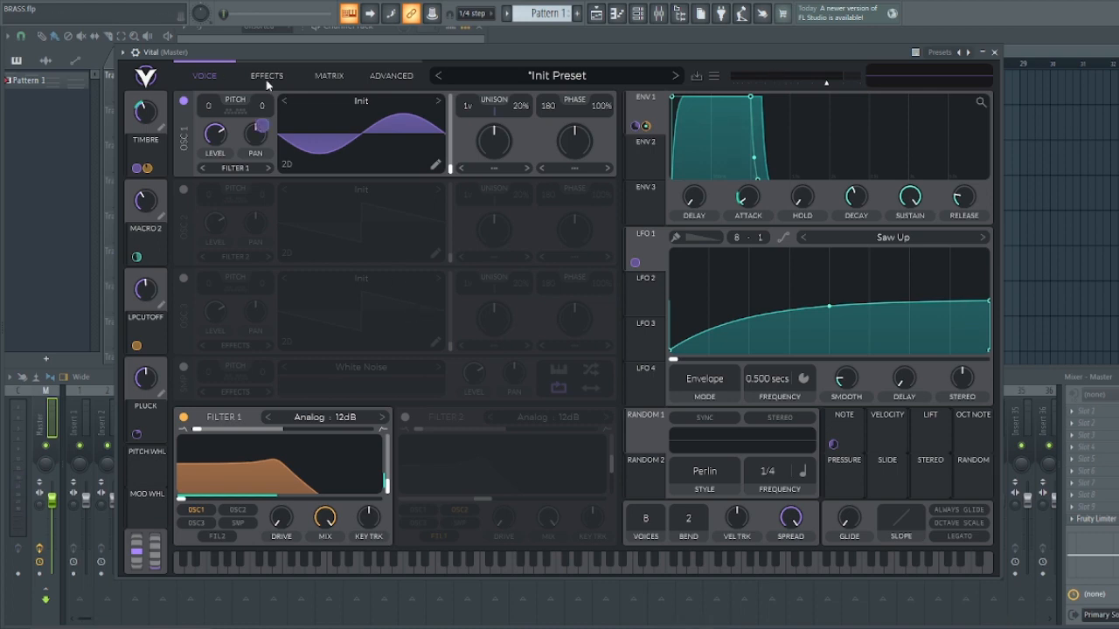
Enable Reverb with 60% size and an exact typed mix value
{"action": "left_click", "coordinate": [265, 75]}
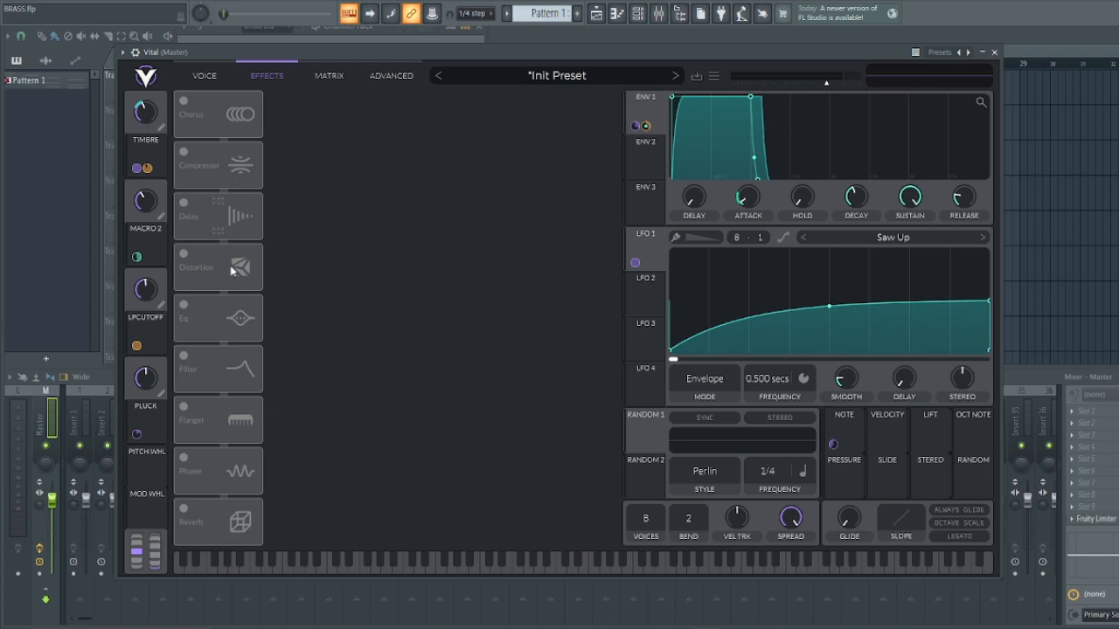
{"action": "mouse_move", "coordinate": [253, 511]}
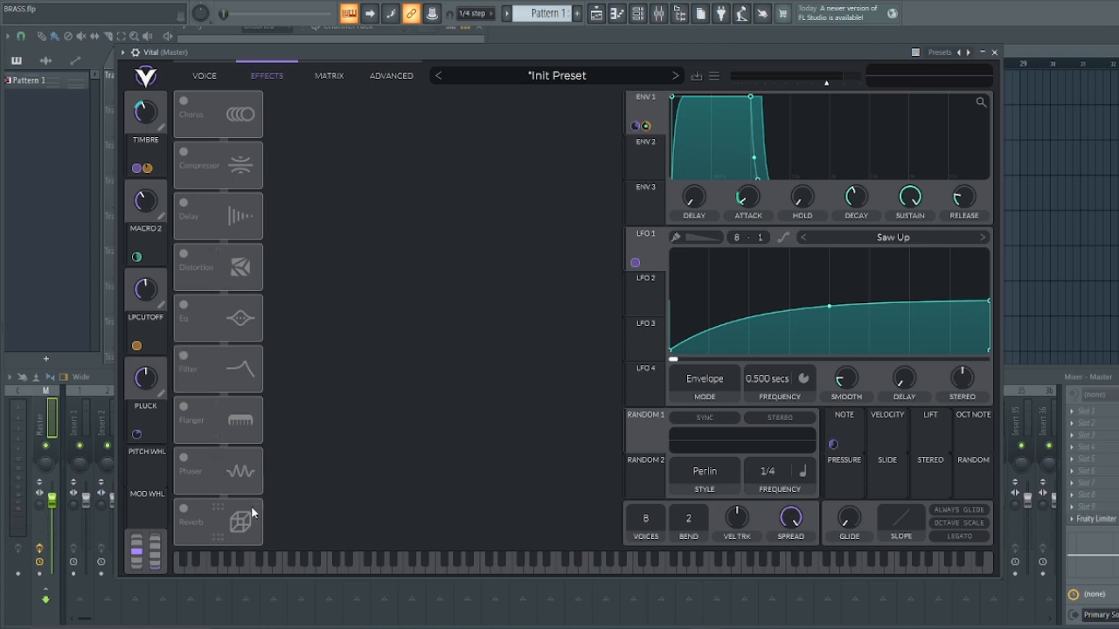
{"action": "left_click", "coordinate": [183, 507]}
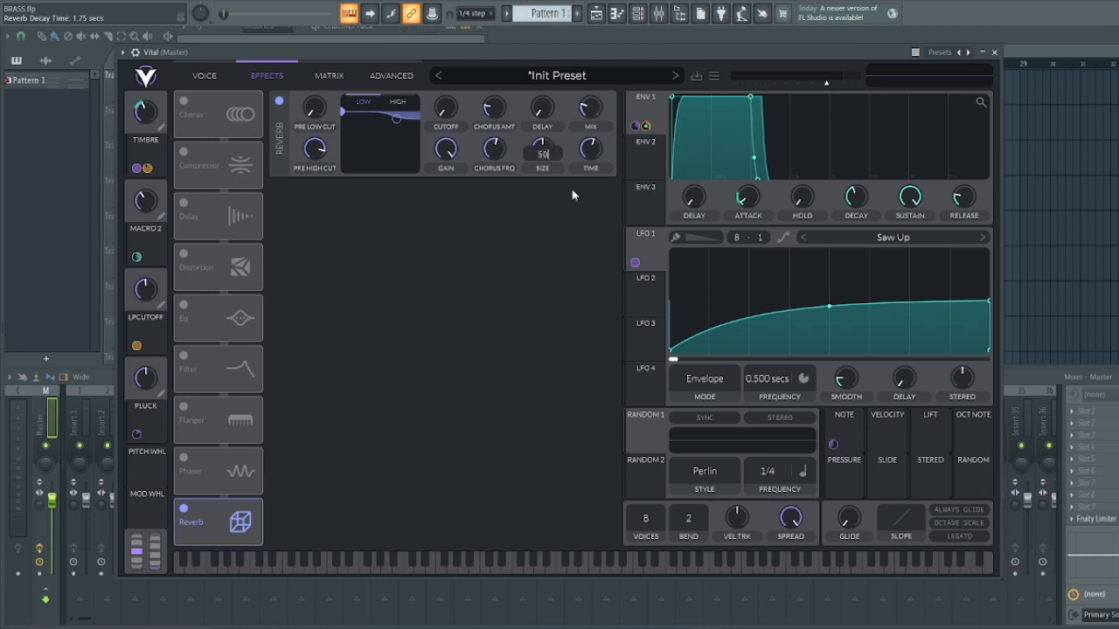
{"action": "left_click_drag", "start_coordinate": [542, 150], "coordinate": [543, 144]}
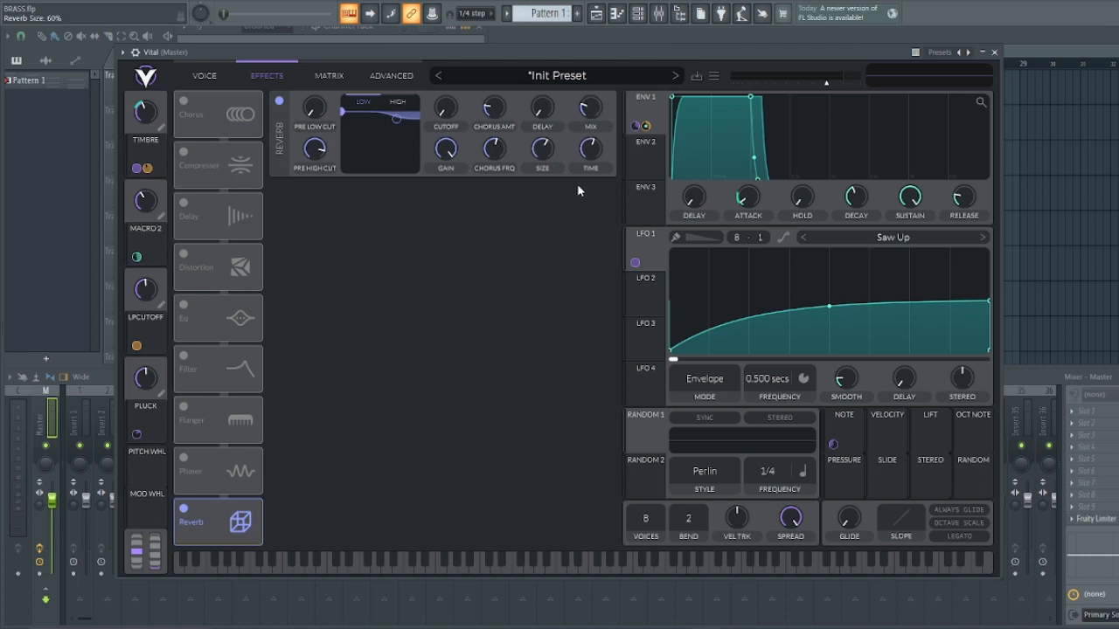
{"action": "right_click", "coordinate": [589, 109]}
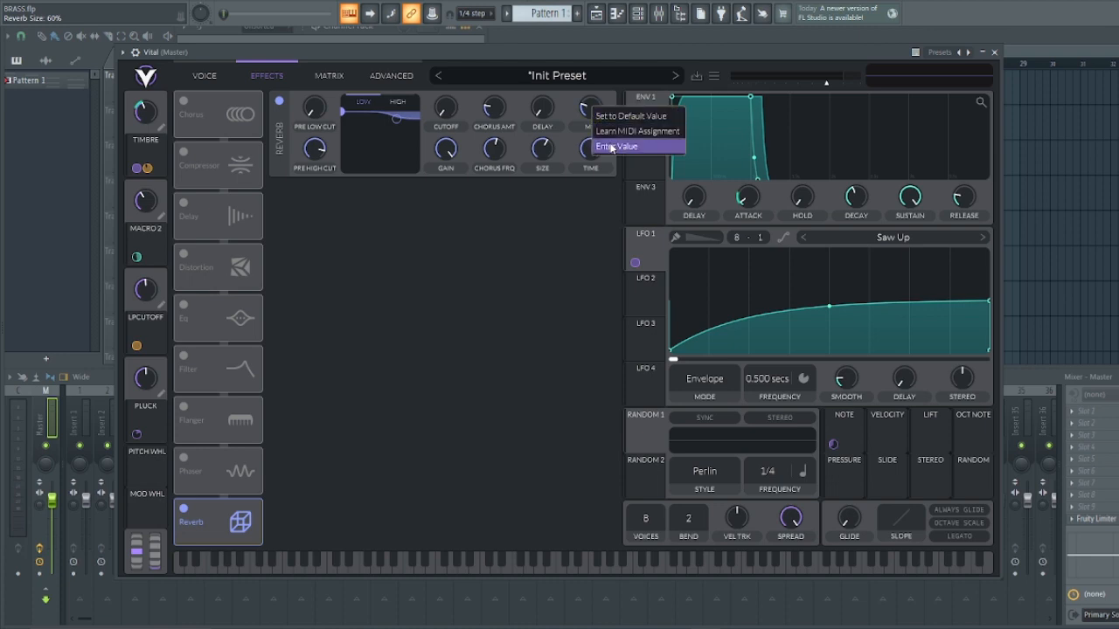
{"action": "left_click", "coordinate": [609, 146]}
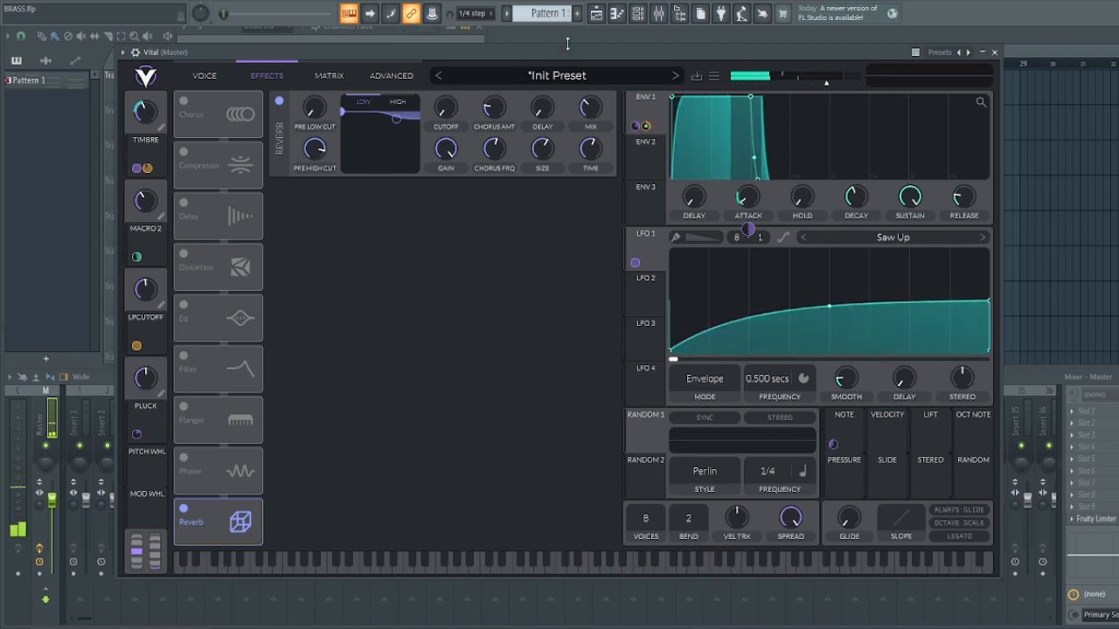
{"action": "left_click", "coordinate": [593, 564]}
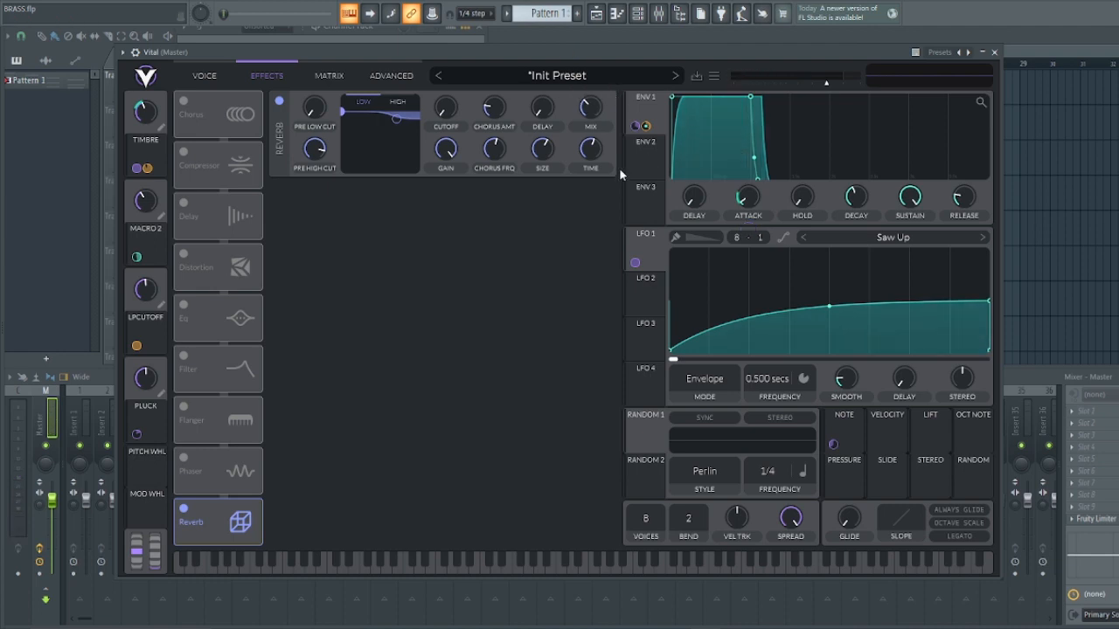
{"action": "left_click", "coordinate": [204, 75]}
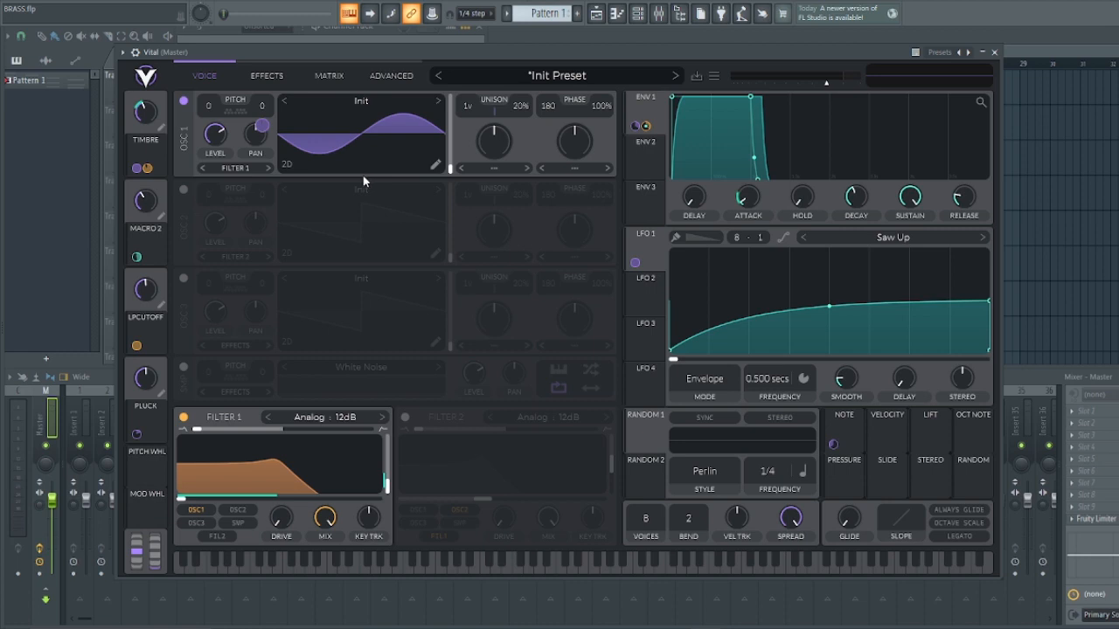
{"action": "mouse_move", "coordinate": [290, 133]}
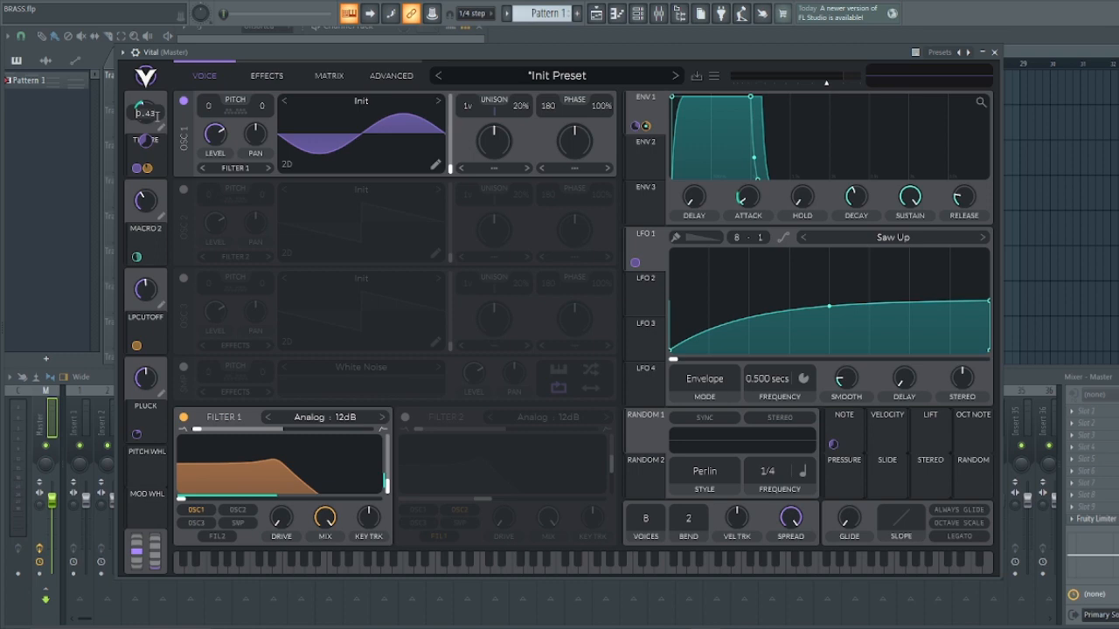
Turn the Timbre macro knob to 0.43
{"action": "left_click_drag", "start_coordinate": [139, 112], "coordinate": [146, 126]}
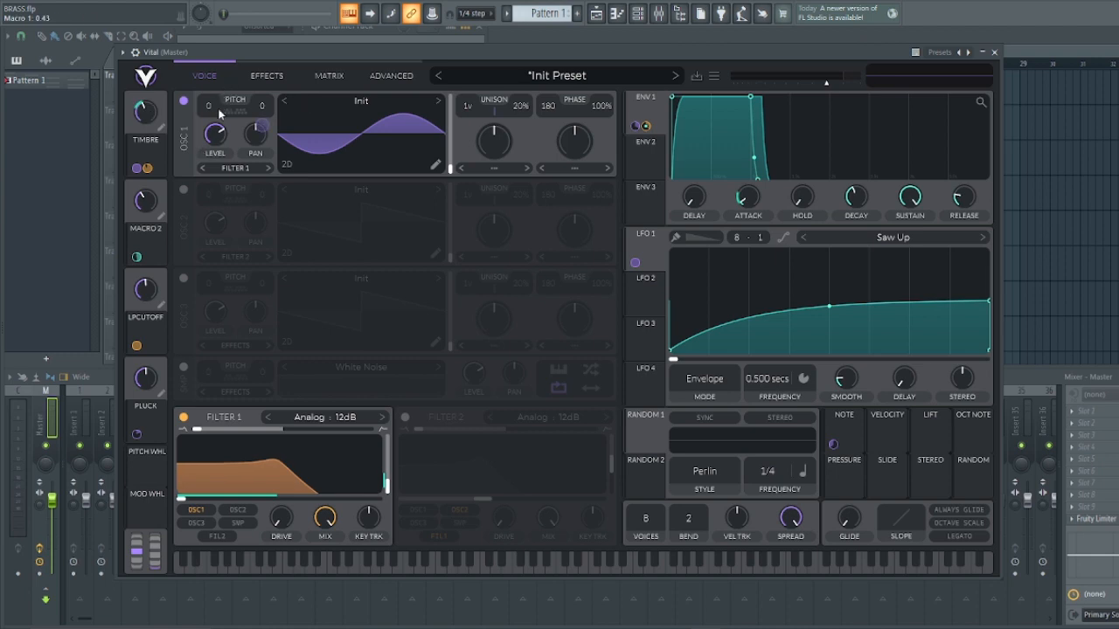
{"action": "mouse_move", "coordinate": [332, 252]}
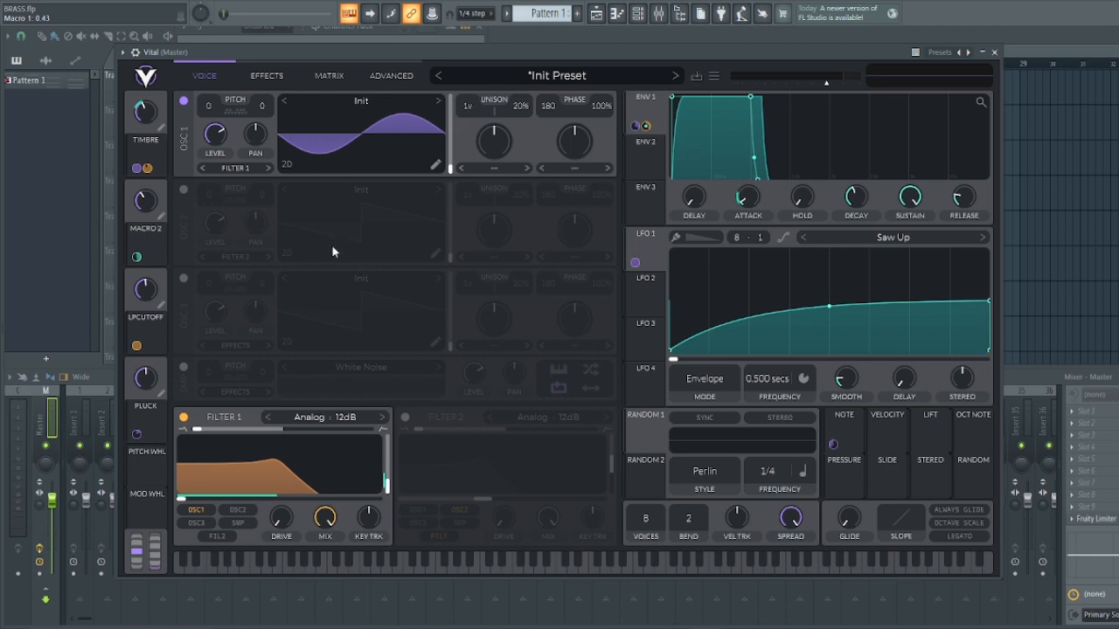
{"action": "mouse_move", "coordinate": [142, 111]}
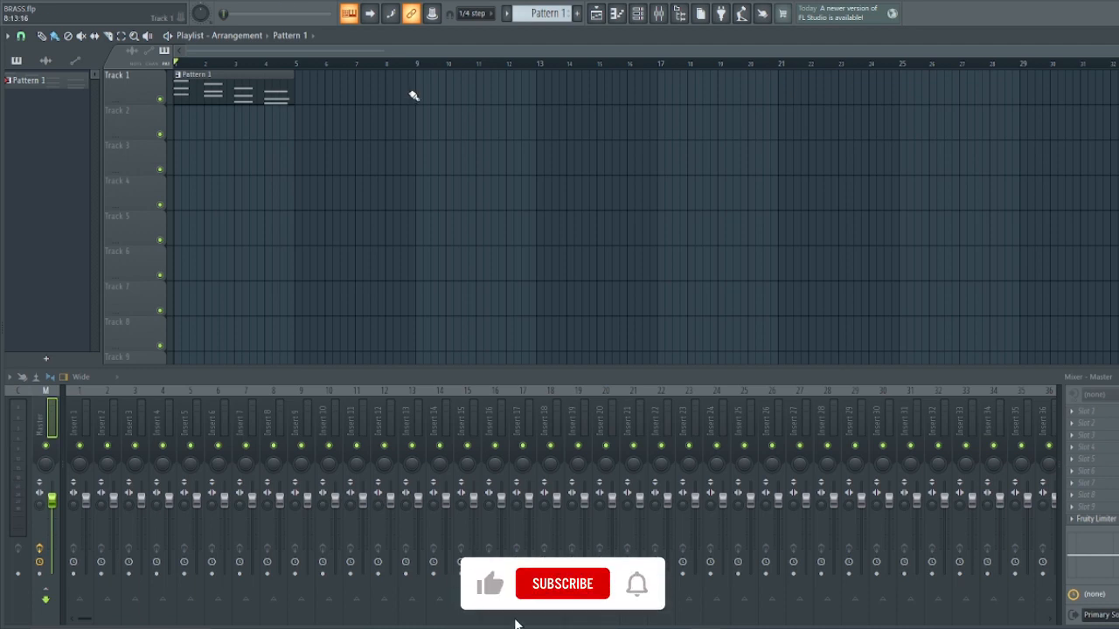
Close the Vital window, leaving Pattern 1 on Track 1 in the playlist
{"action": "left_click", "coordinate": [562, 584]}
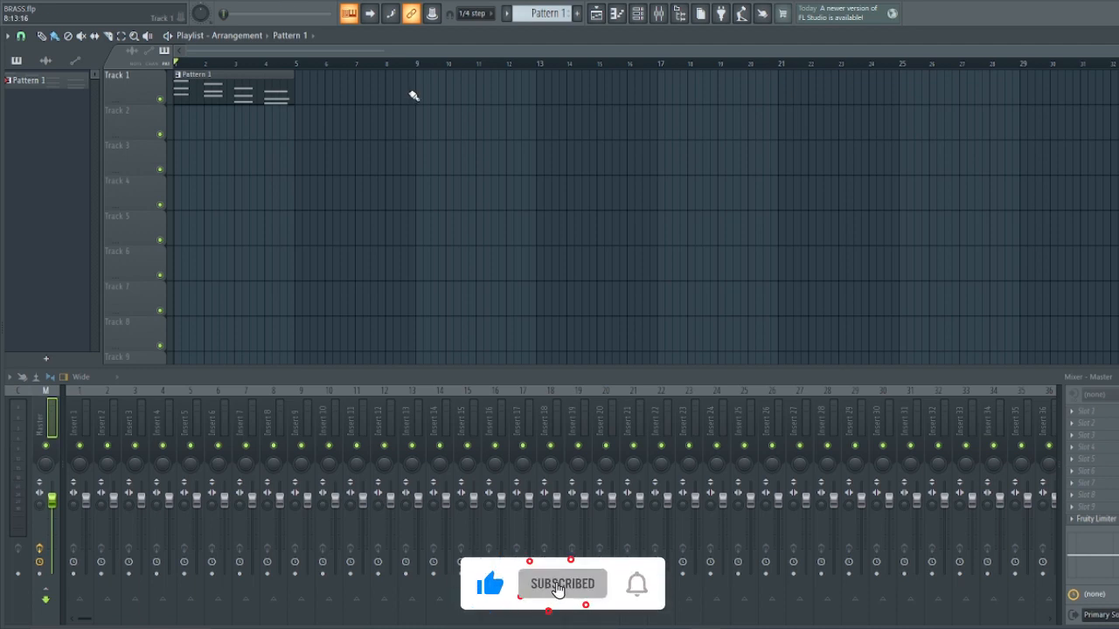